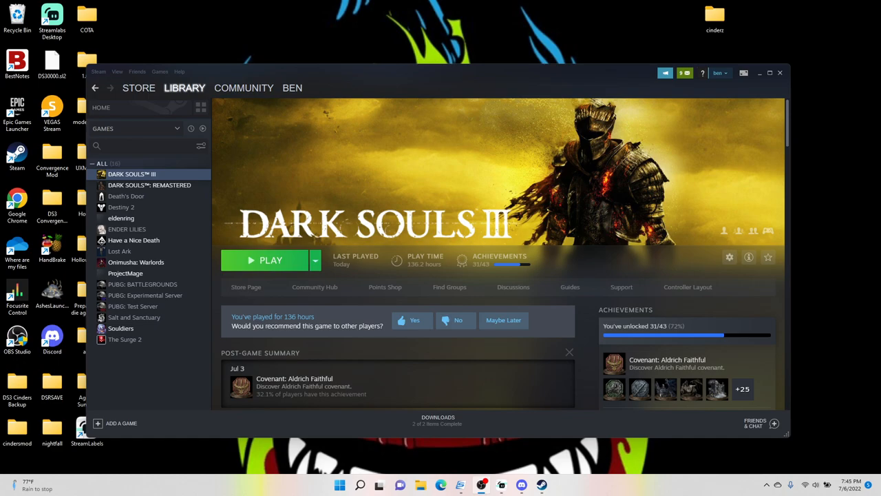
{"action": "mouse_move", "coordinate": [398, 245]}
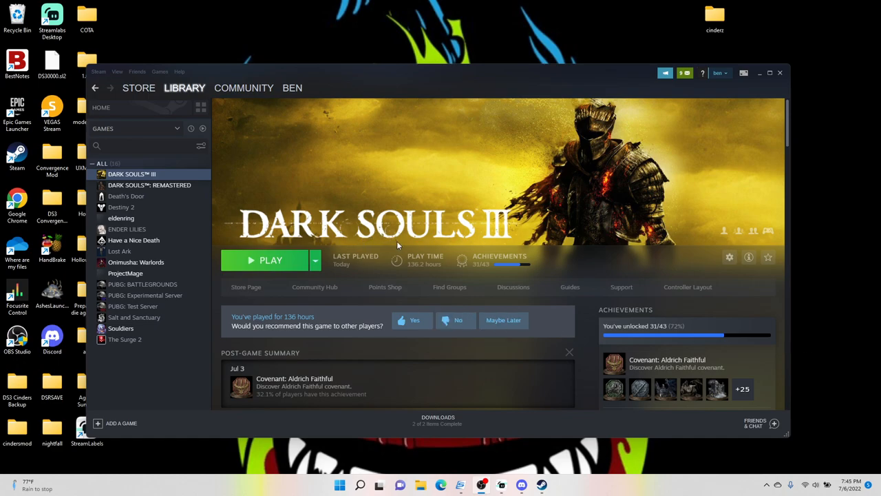
{"action": "mouse_move", "coordinate": [415, 254]}
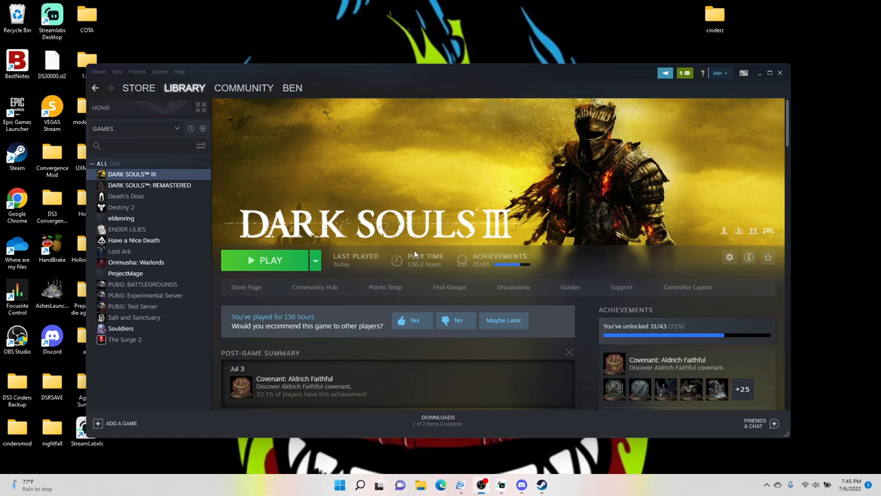
{"action": "mouse_move", "coordinate": [424, 264]}
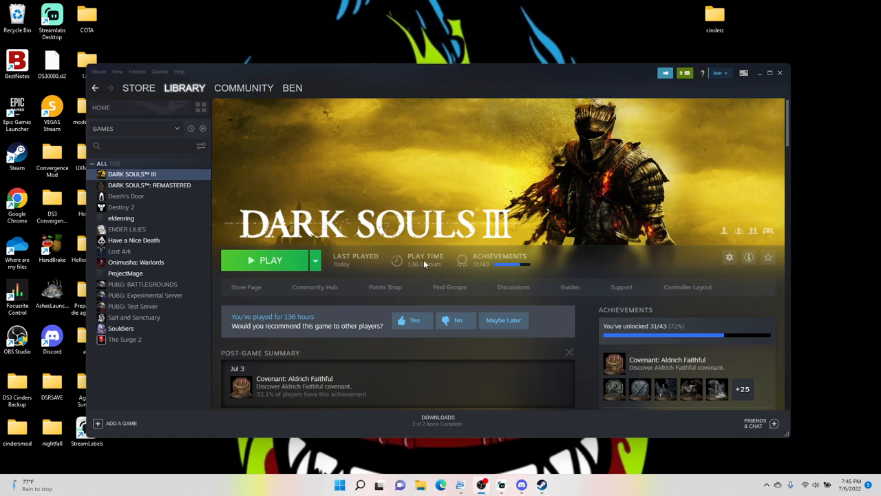
{"action": "mouse_move", "coordinate": [428, 265]}
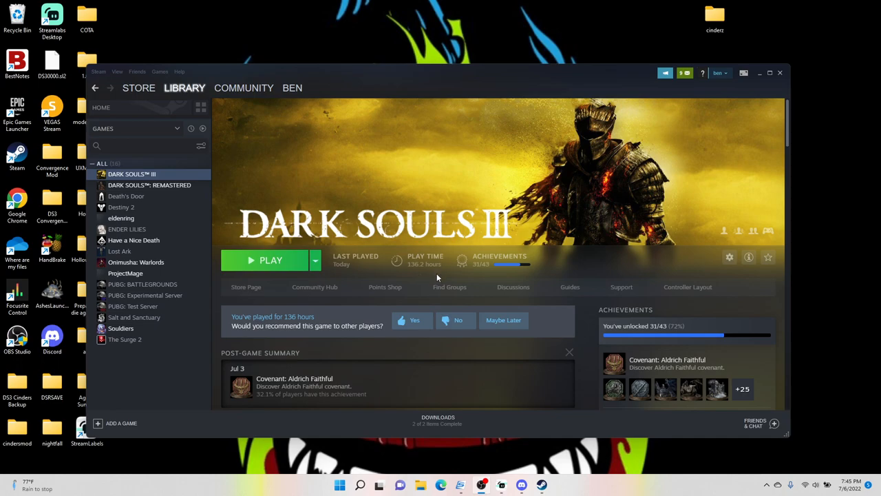
{"action": "mouse_move", "coordinate": [440, 278]}
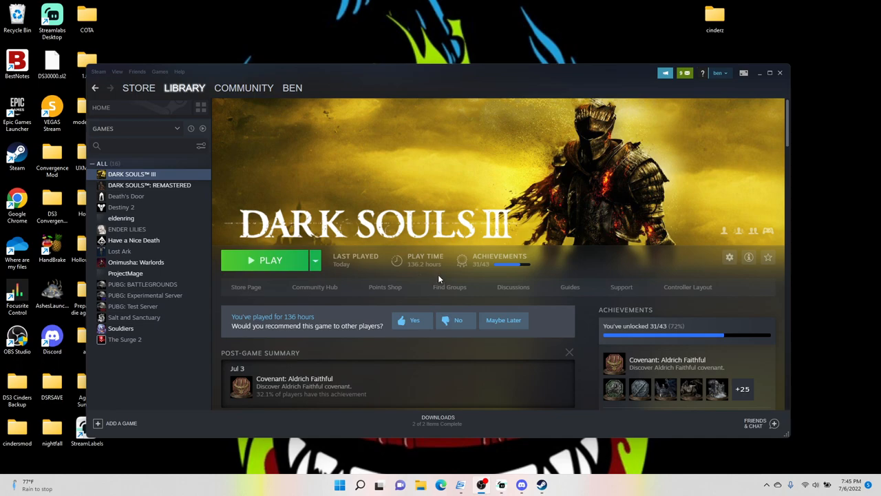
{"action": "mouse_move", "coordinate": [443, 281]}
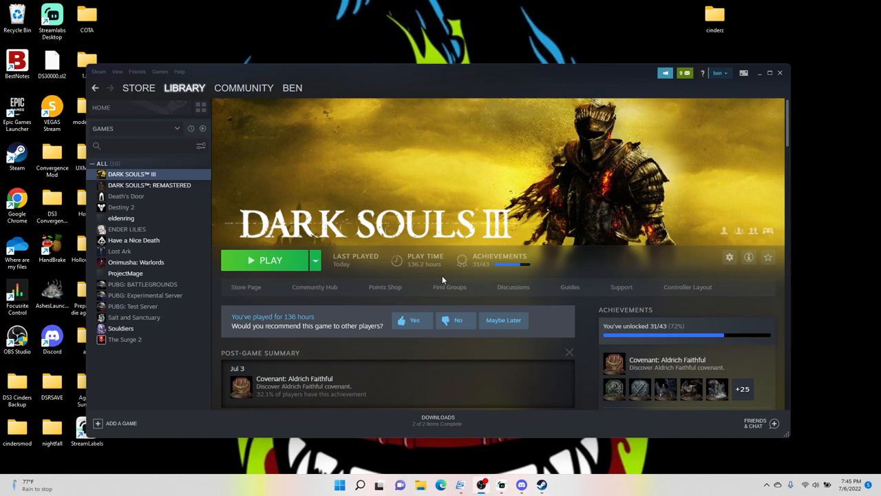
{"action": "mouse_move", "coordinate": [446, 281]}
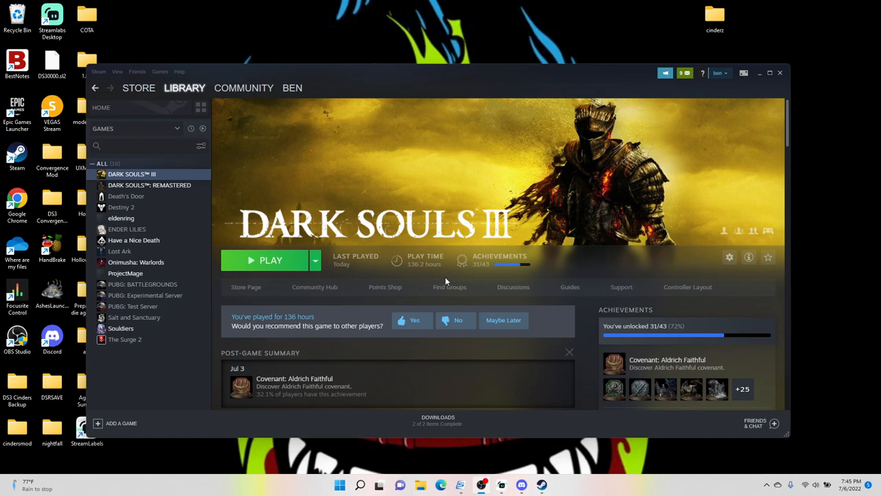
{"action": "mouse_move", "coordinate": [448, 283]}
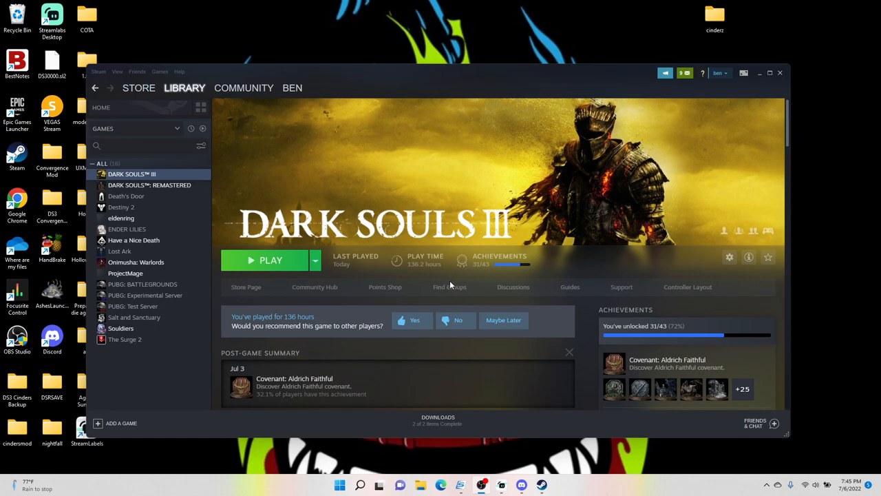
{"action": "mouse_move", "coordinate": [449, 287]}
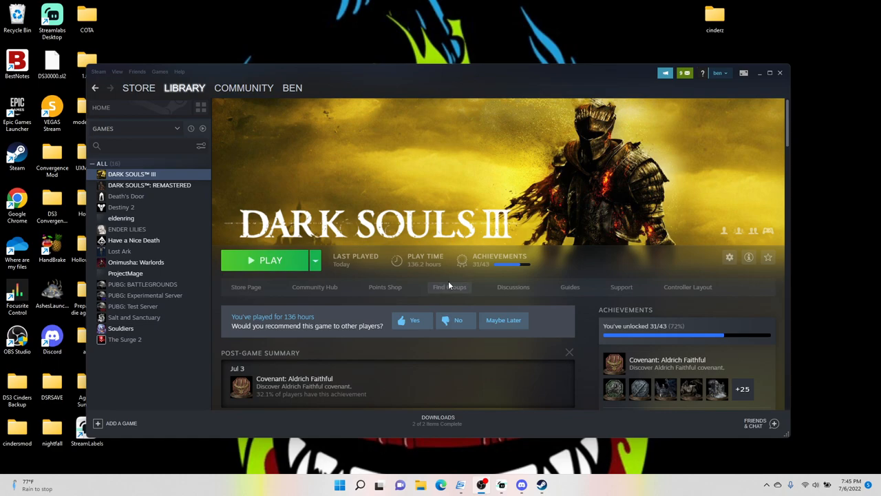
{"action": "mouse_move", "coordinate": [449, 288]}
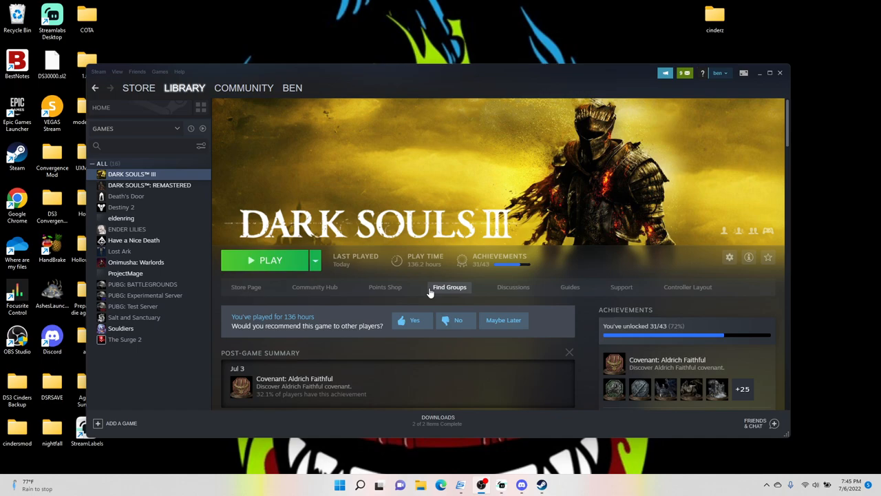
{"action": "mouse_move", "coordinate": [398, 257]}
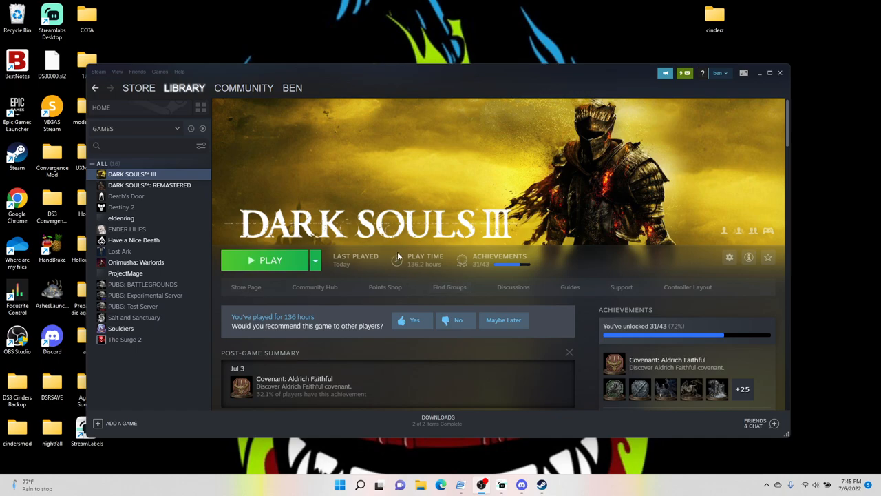
{"action": "mouse_move", "coordinate": [819, 342]}
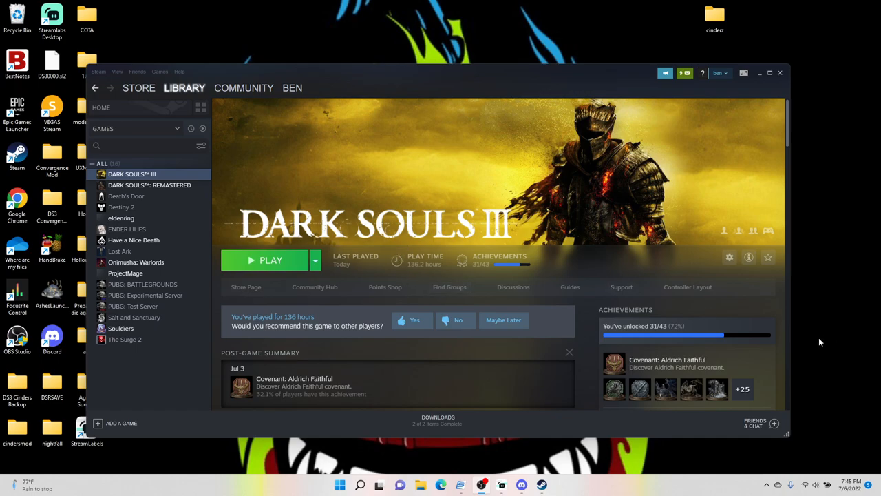
{"action": "mouse_move", "coordinate": [722, 231]}
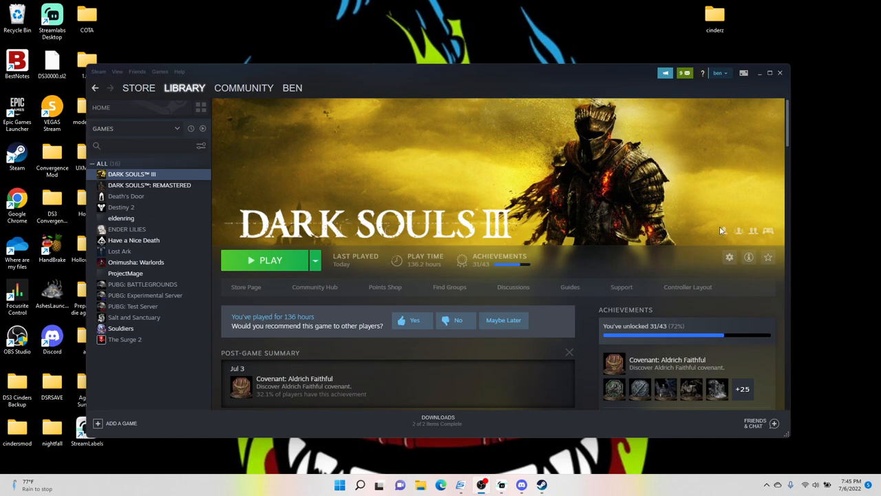
- Reach the Local Files section of Dark Souls III's Properties via the gear menu
{"action": "left_click", "coordinate": [730, 258]}
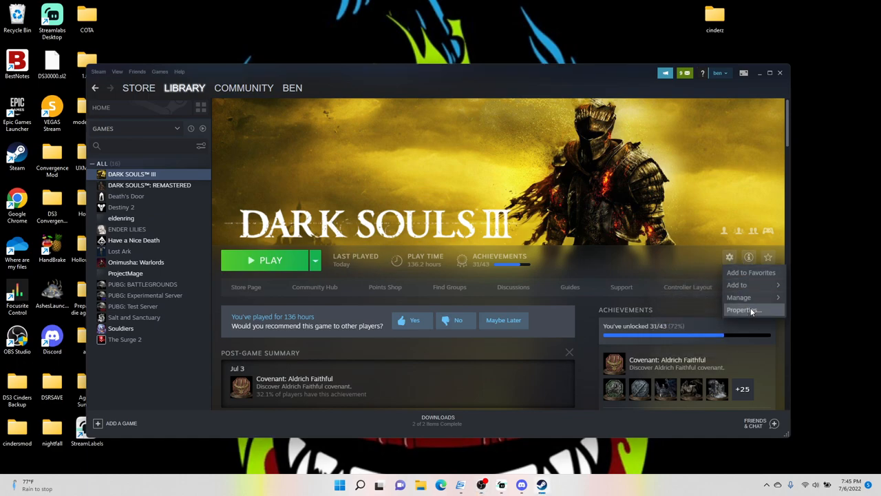
{"action": "left_click", "coordinate": [744, 309]}
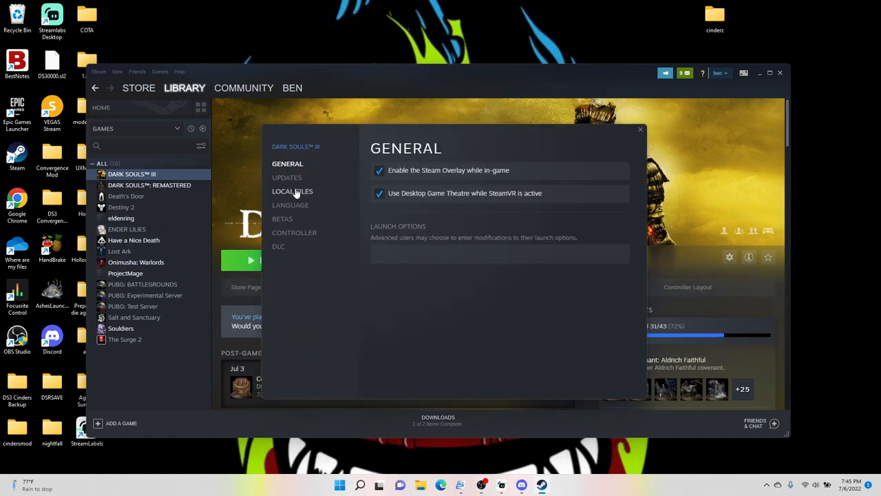
{"action": "left_click", "coordinate": [292, 190]}
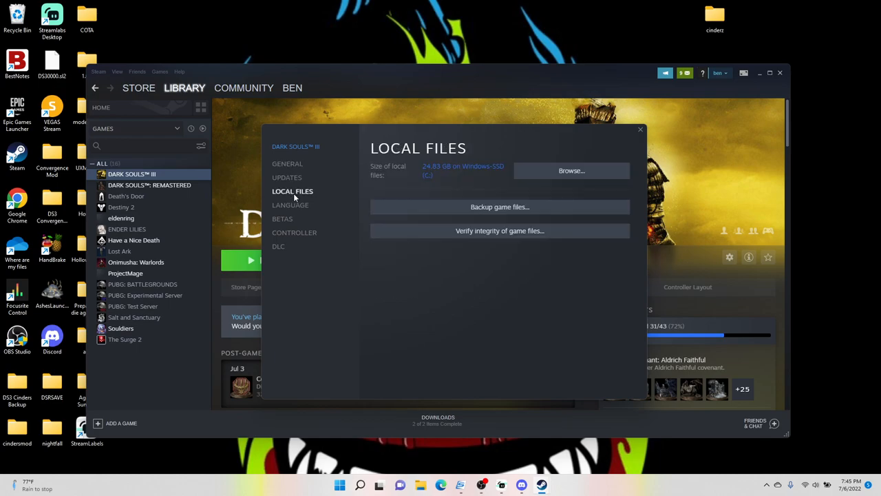
{"action": "mouse_move", "coordinate": [501, 248]}
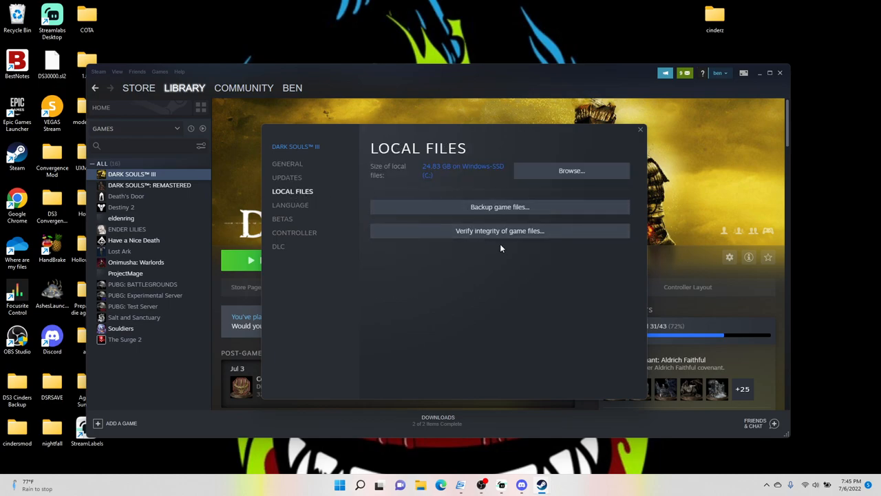
- Start verifying the integrity of Dark Souls III's game files
{"action": "left_click", "coordinate": [500, 231]}
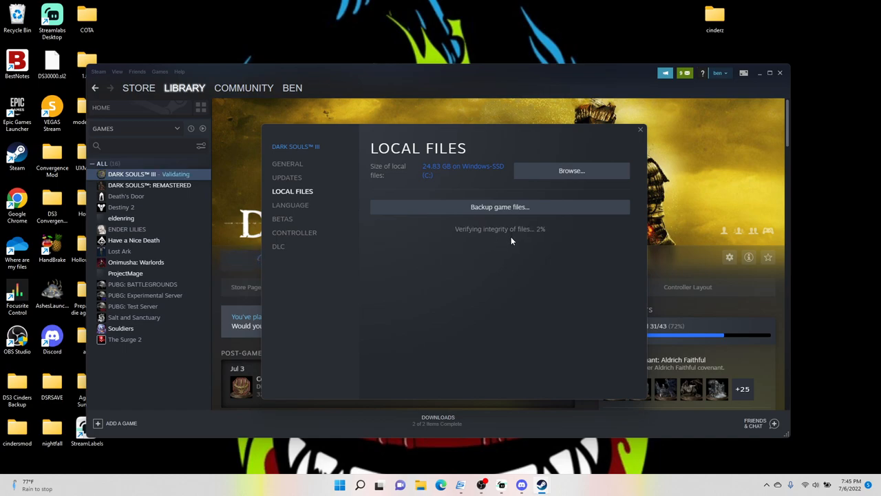
{"action": "mouse_move", "coordinate": [518, 245]}
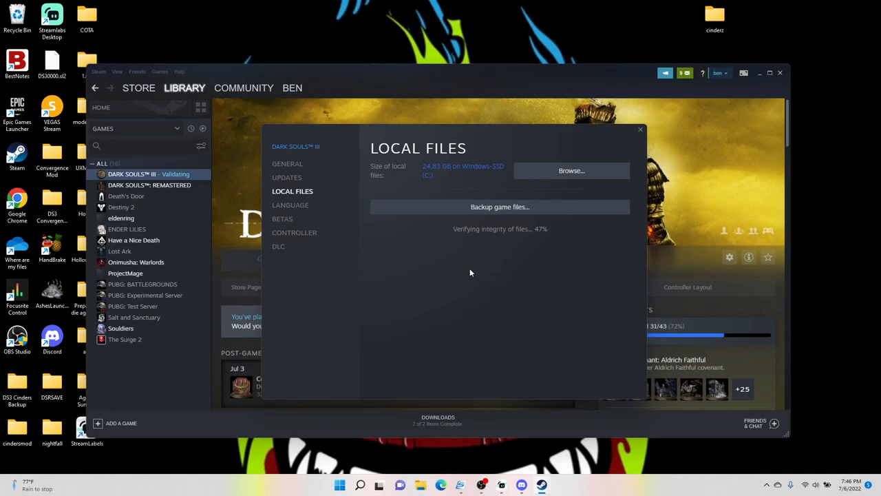
{"action": "mouse_move", "coordinate": [474, 274]}
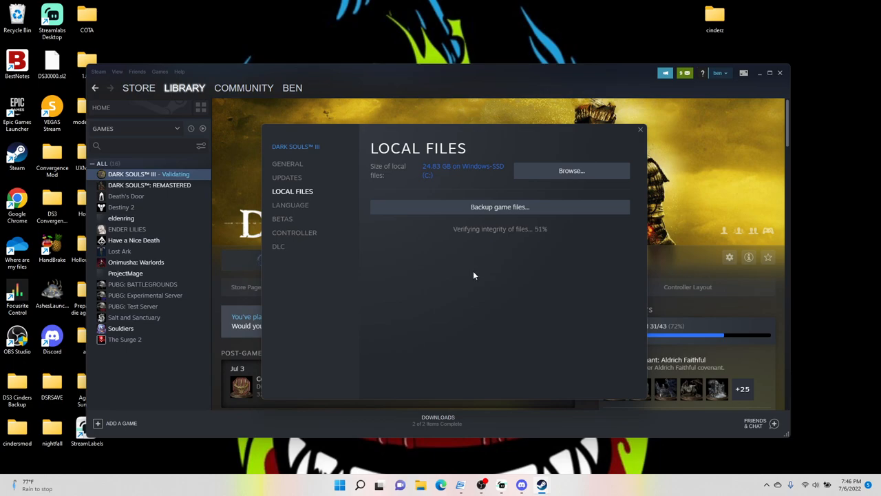
{"action": "mouse_move", "coordinate": [477, 275]}
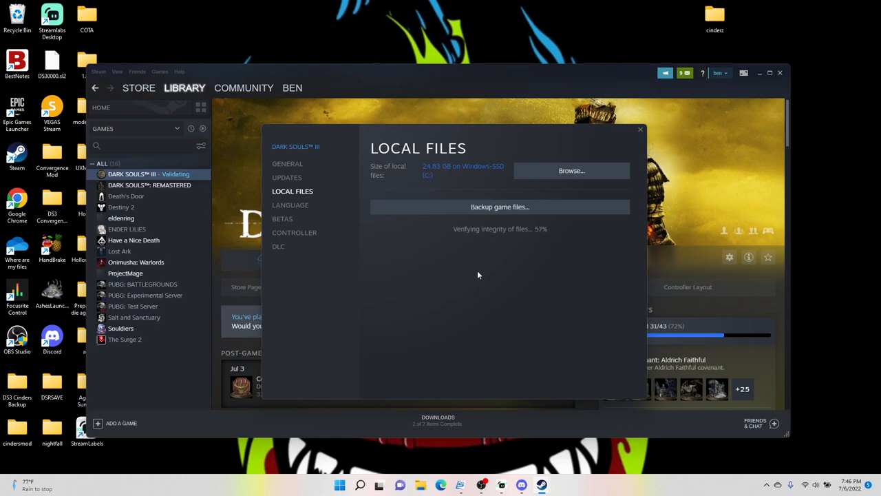
{"action": "mouse_move", "coordinate": [457, 281]}
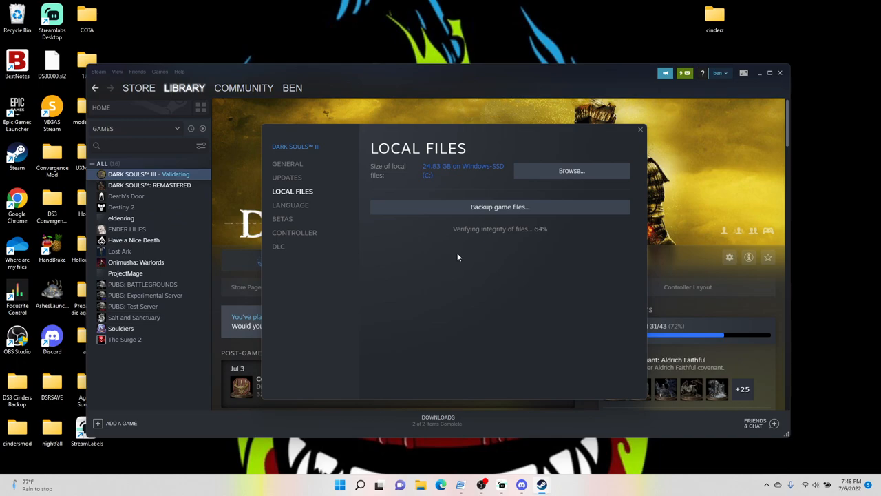
{"action": "mouse_move", "coordinate": [460, 258]}
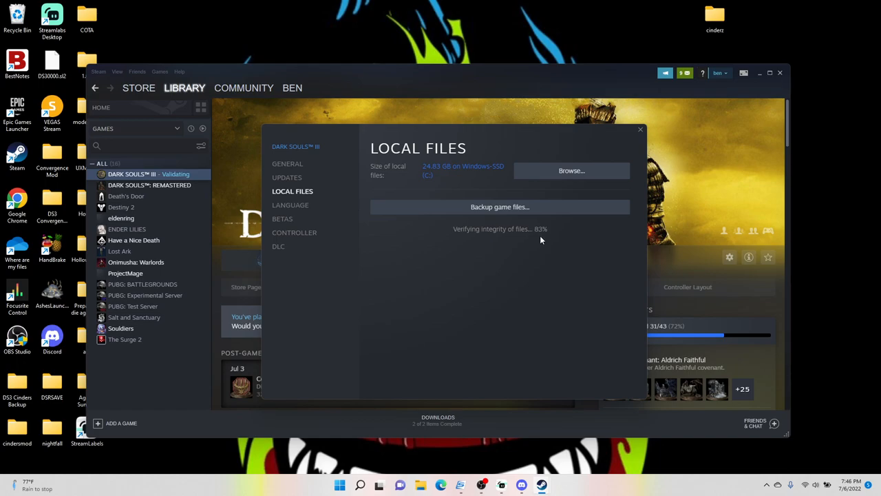
{"action": "mouse_move", "coordinate": [521, 268]}
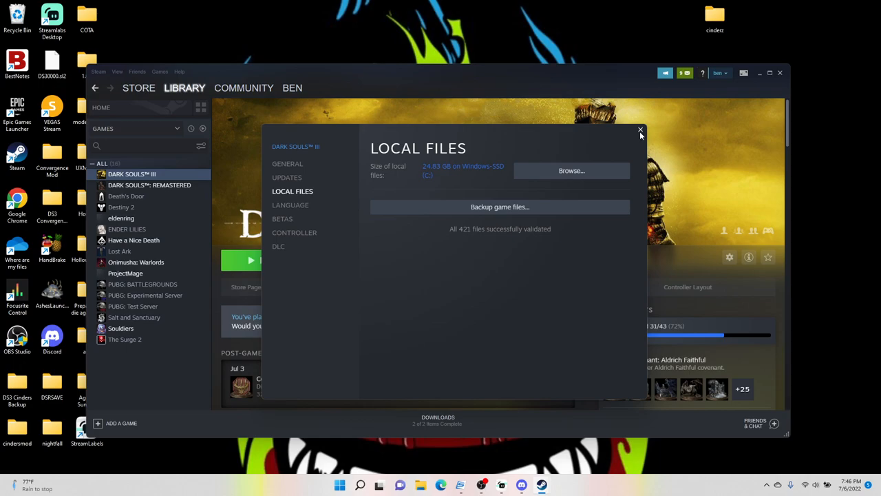
{"action": "mouse_move", "coordinate": [639, 135]}
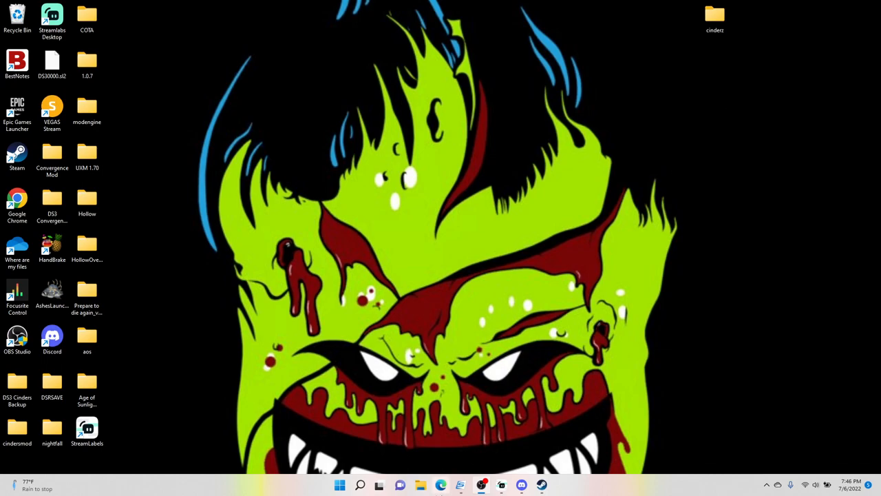
{"action": "left_click", "coordinate": [441, 485]}
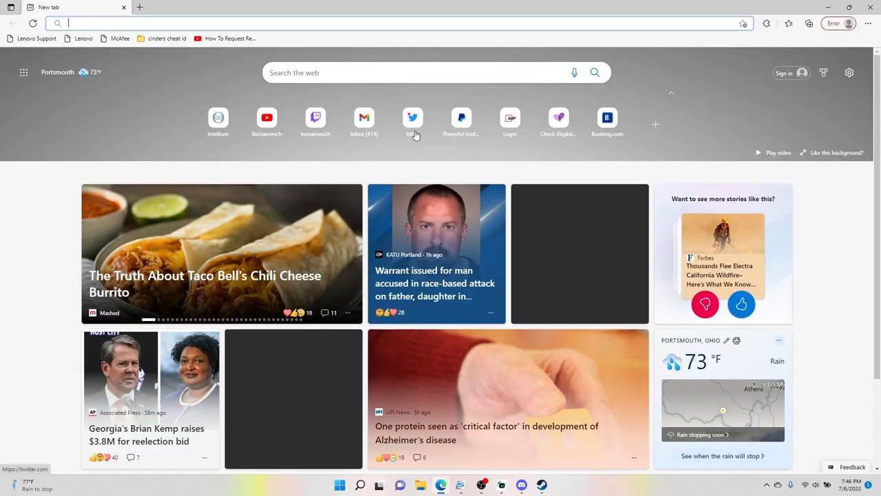
{"action": "type", "text": "google.com"}
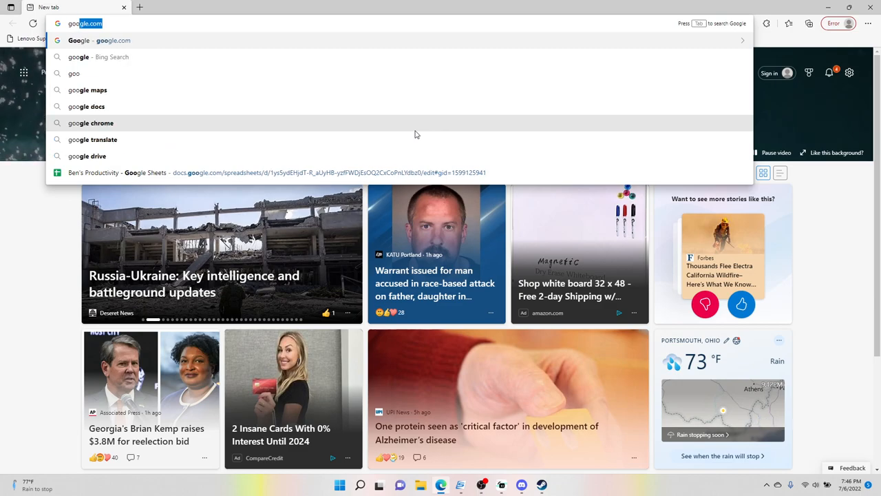
{"action": "left_click", "coordinate": [99, 40]}
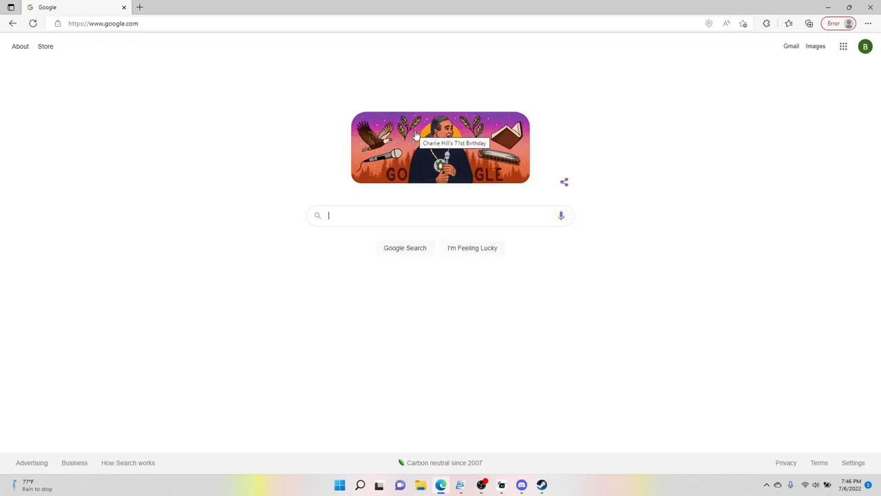
{"action": "type", "text": "7zip"}
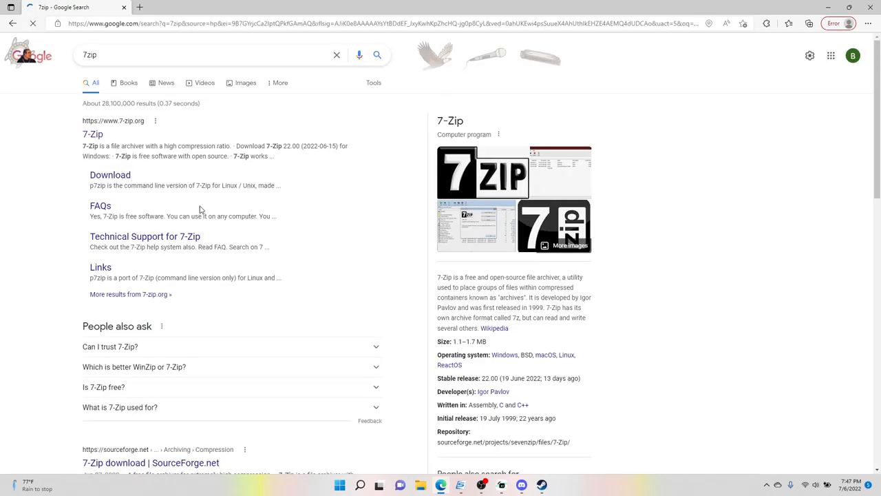
{"action": "left_click", "coordinate": [92, 135]}
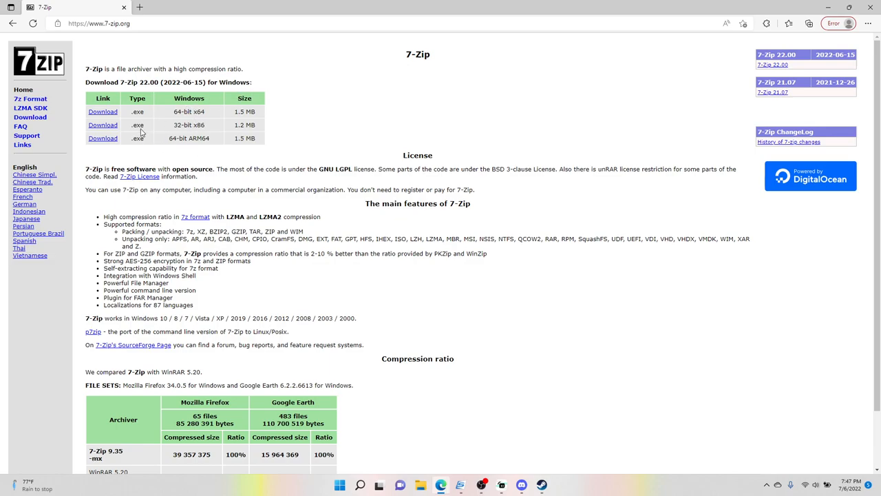
{"action": "mouse_move", "coordinate": [335, 52]}
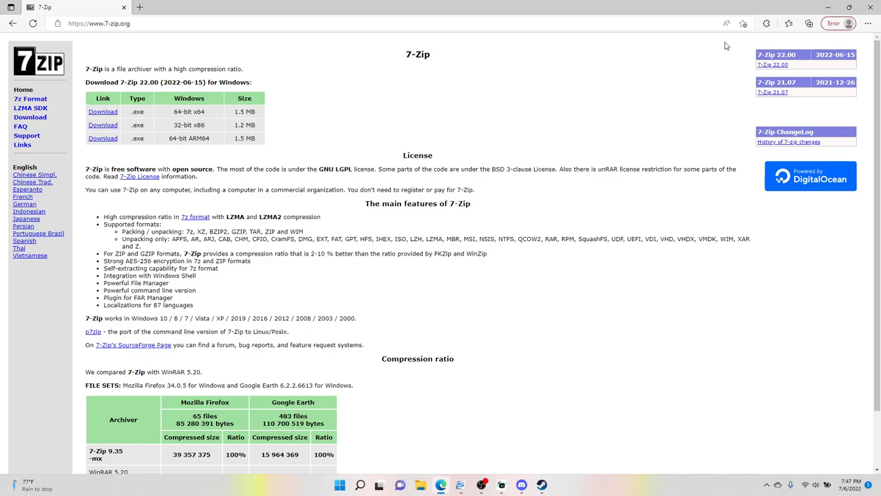
{"action": "mouse_move", "coordinate": [738, 60]}
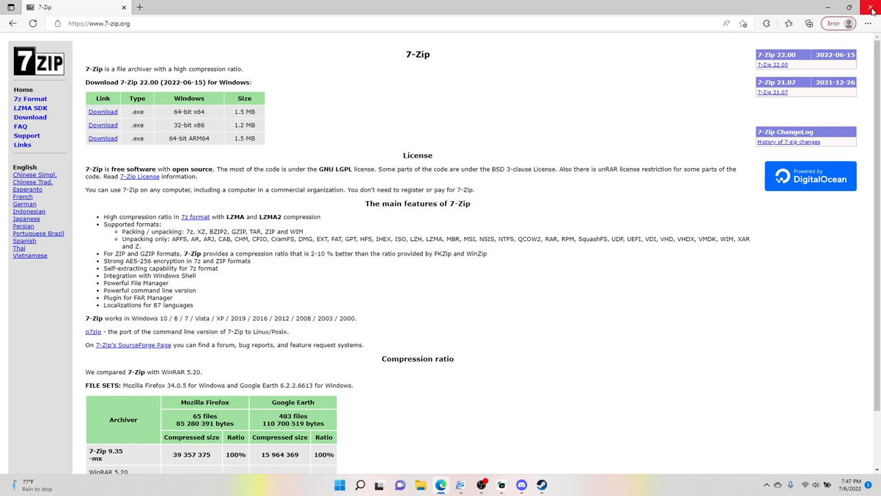
- Scroll the Cinders Description down to its FAQ Installation section and highlight it
{"action": "left_click", "coordinate": [99, 22]}
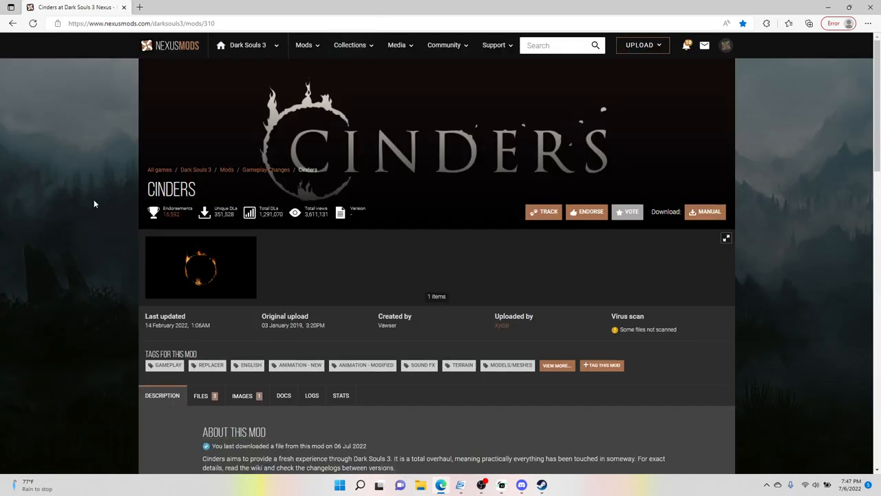
{"action": "scroll", "scroll_direction": "down", "scroll_amount": 3}
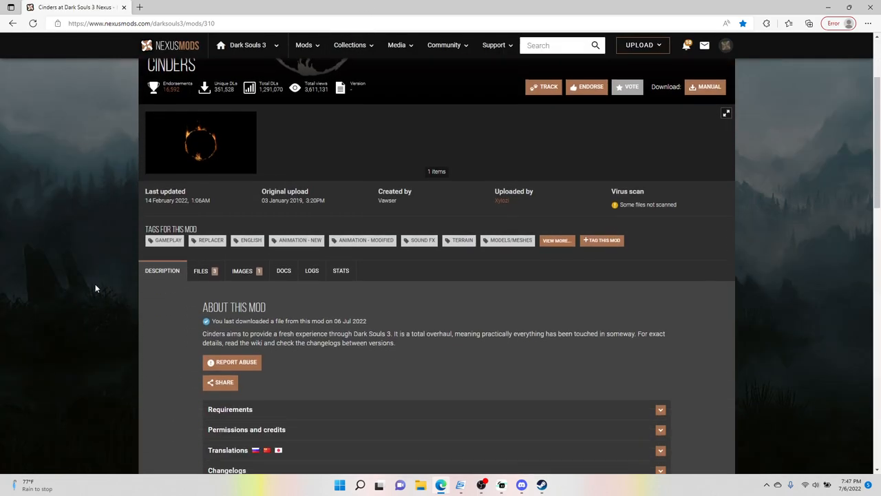
{"action": "scroll", "scroll_direction": "down", "scroll_amount": 3}
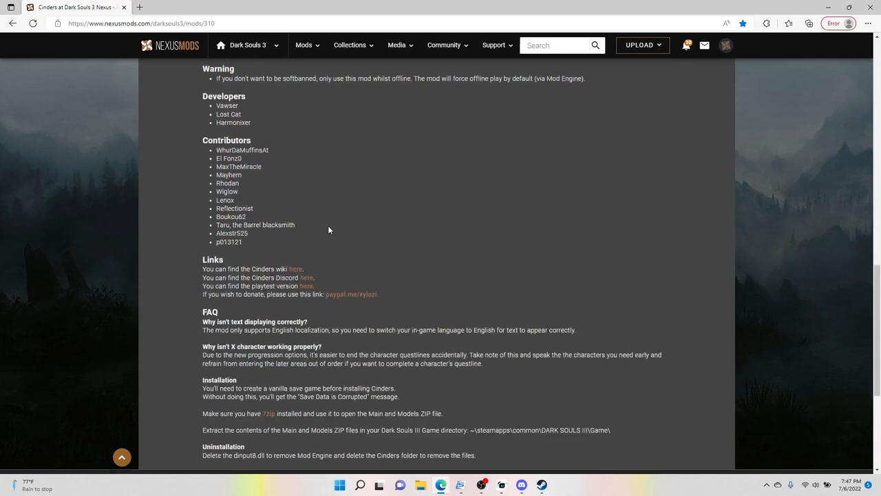
{"action": "scroll", "scroll_direction": "down", "scroll_amount": 3}
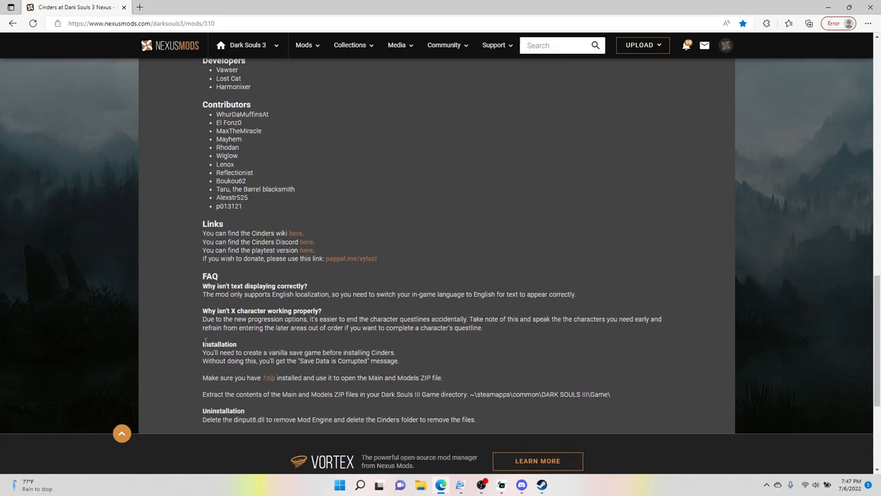
{"action": "left_click_drag", "start_coordinate": [202, 345], "coordinate": [406, 378]}
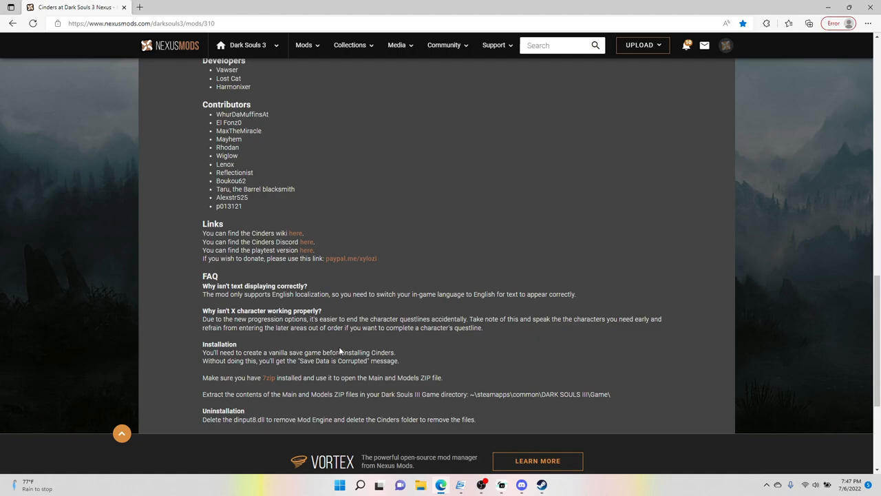
{"action": "mouse_move", "coordinate": [350, 370]}
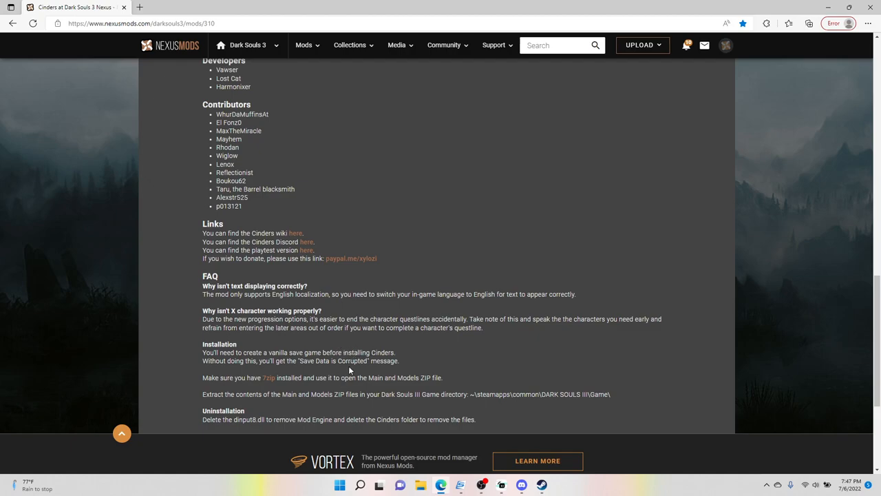
- Show the Cinders FILES listing scrolled to the Main Files for version 2.15
{"action": "scroll", "scroll_direction": "up", "scroll_amount": 3}
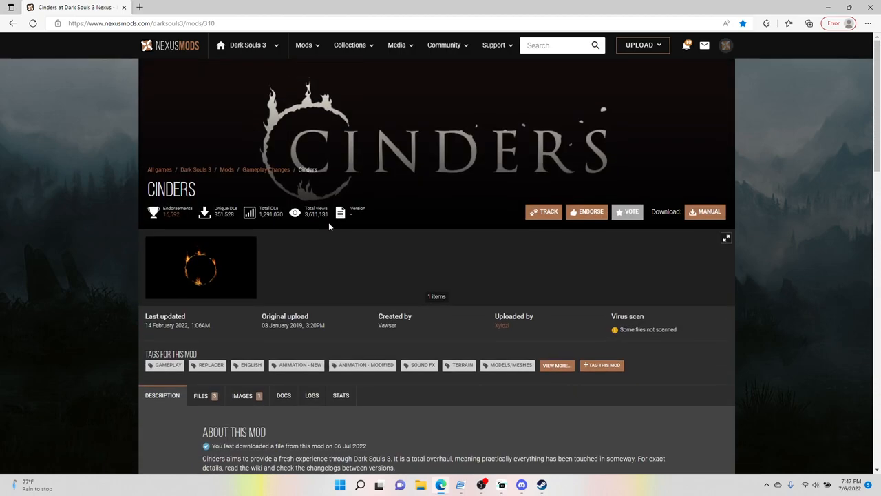
{"action": "left_click", "coordinate": [201, 395]}
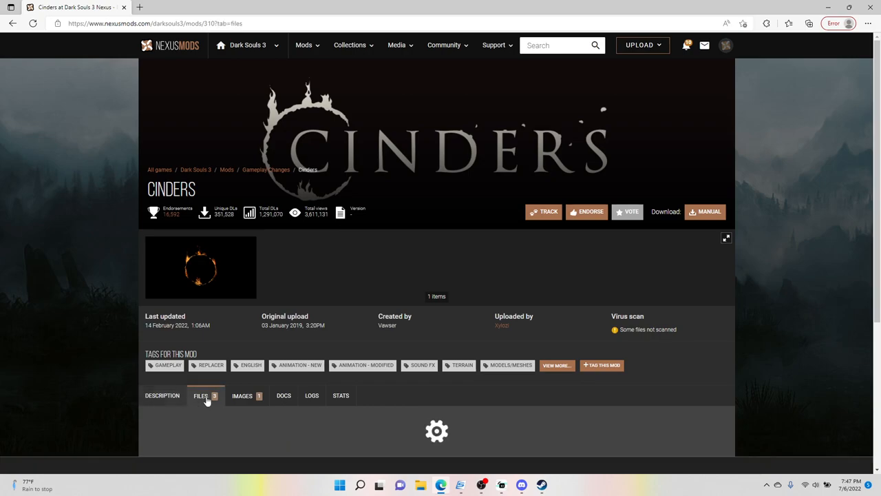
{"action": "scroll", "scroll_direction": "down", "scroll_amount": 3}
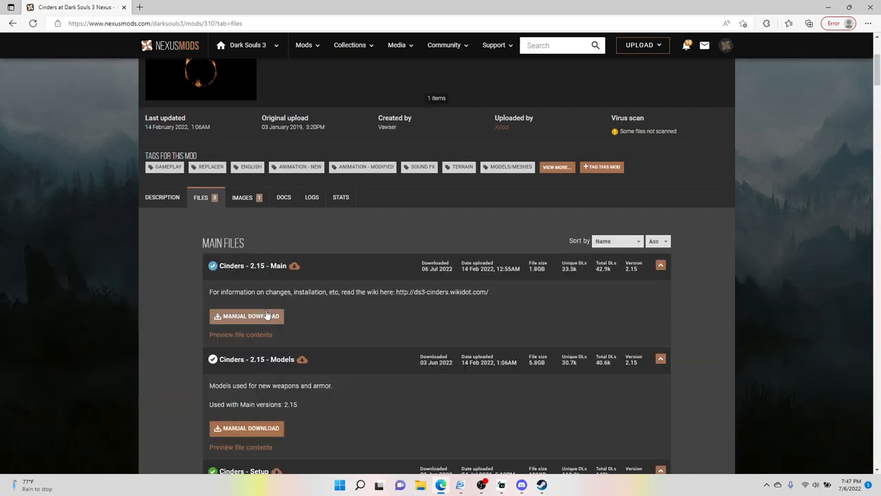
{"action": "scroll", "scroll_direction": "down", "scroll_amount": 3}
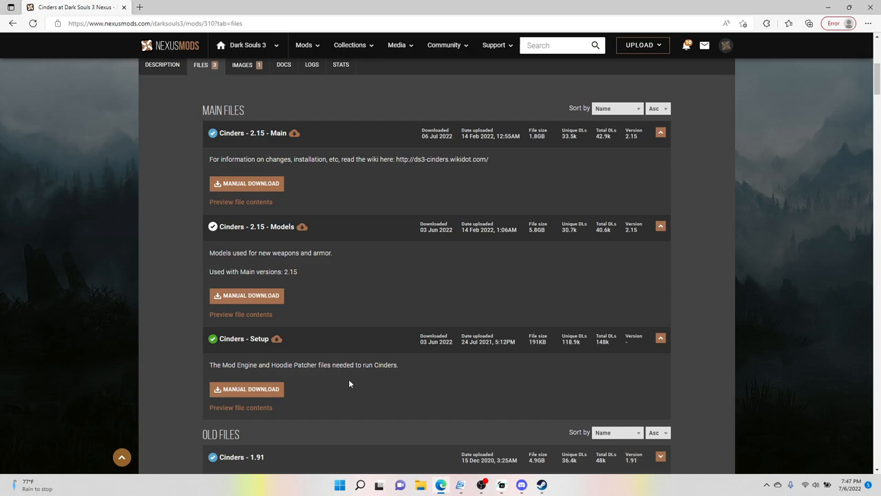
{"action": "mouse_move", "coordinate": [309, 187]}
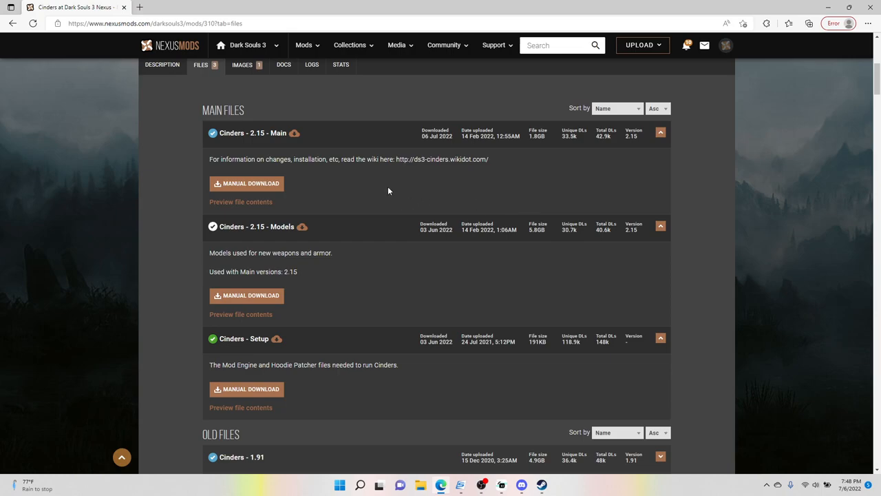
{"action": "mouse_move", "coordinate": [292, 182]}
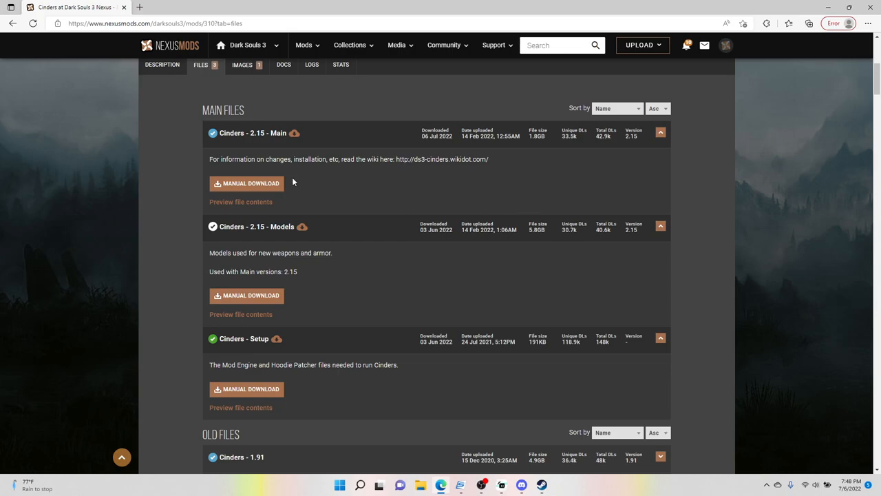
{"action": "mouse_move", "coordinate": [270, 380]}
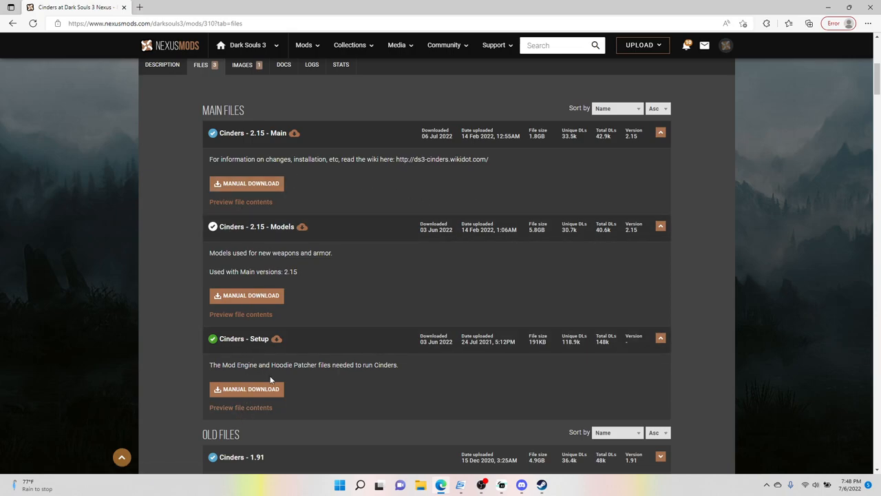
{"action": "mouse_move", "coordinate": [257, 280]}
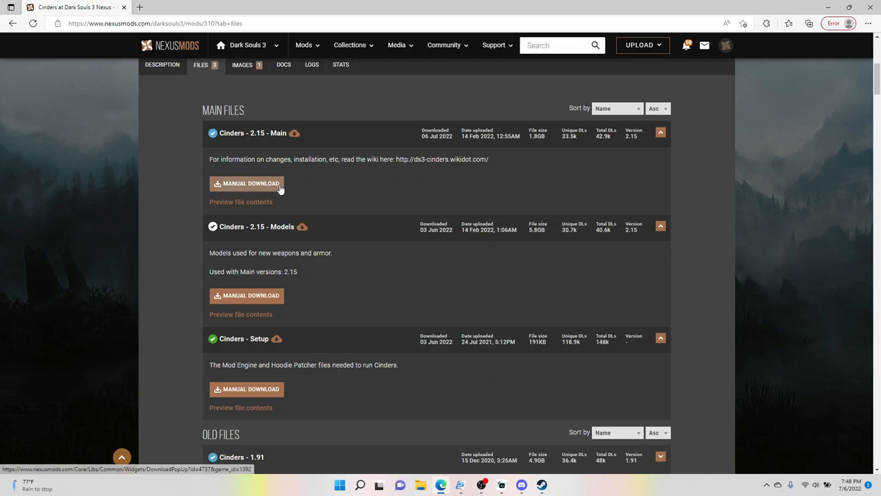
{"action": "mouse_move", "coordinate": [295, 188]}
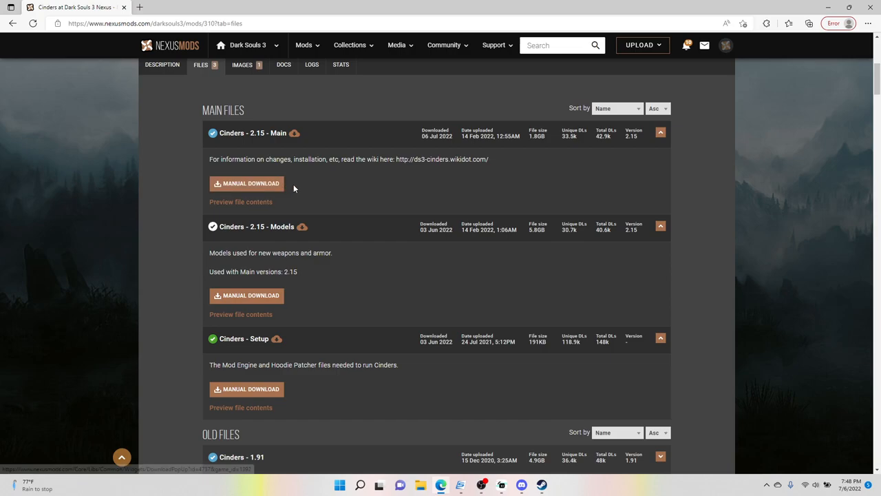
{"action": "mouse_move", "coordinate": [272, 186]}
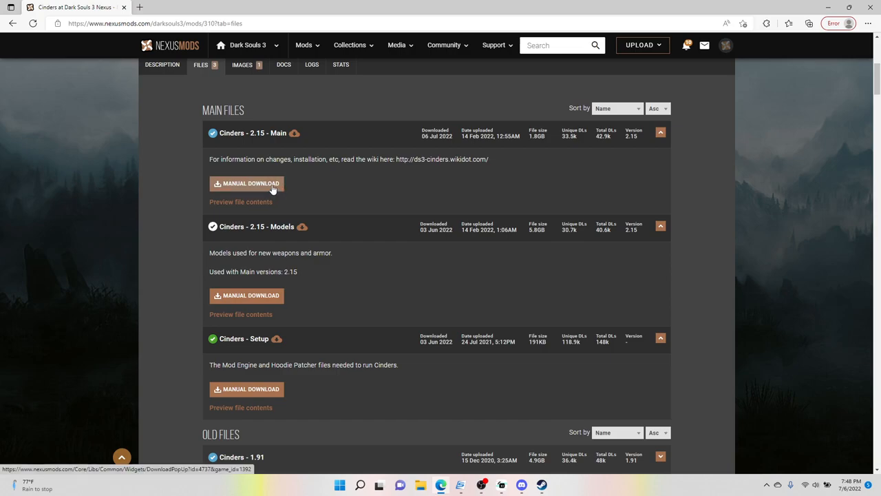
{"action": "mouse_move", "coordinate": [310, 184]}
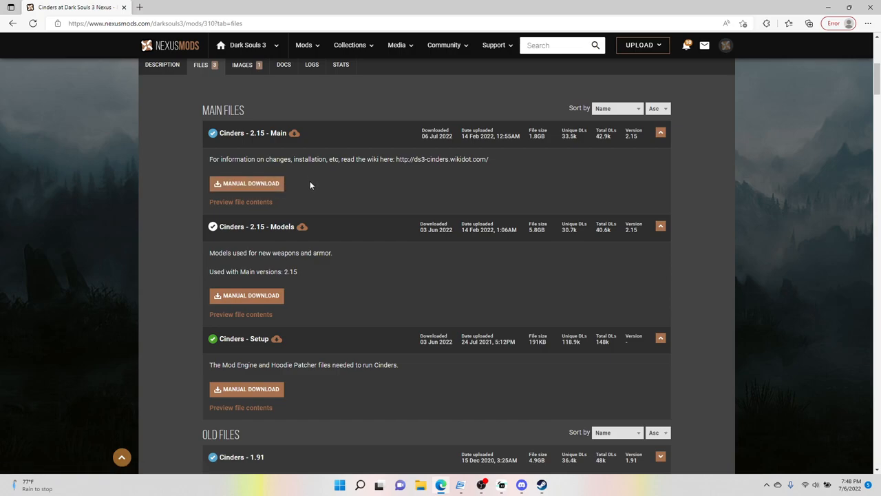
{"action": "mouse_move", "coordinate": [336, 177]}
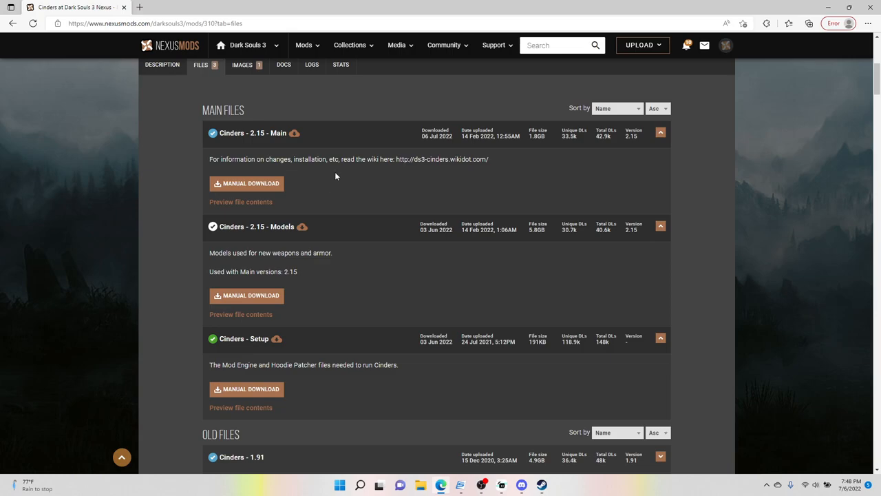
{"action": "mouse_move", "coordinate": [365, 192]}
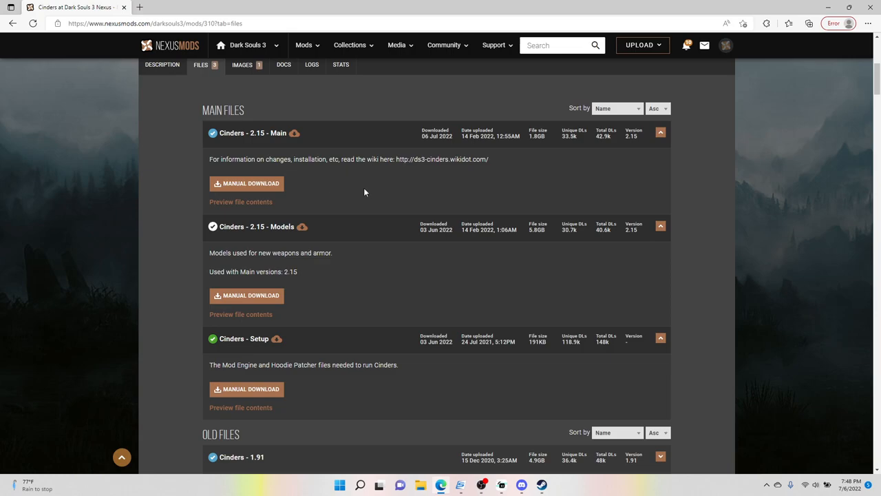
{"action": "mouse_move", "coordinate": [559, 122]}
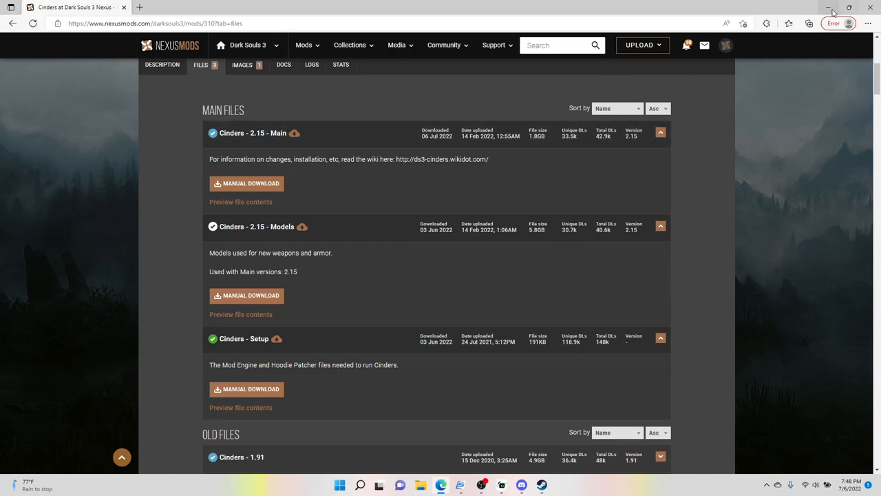
- Create a new 'cinders' folder on the desktop and confirm it is empty
{"action": "left_click", "coordinate": [827, 7]}
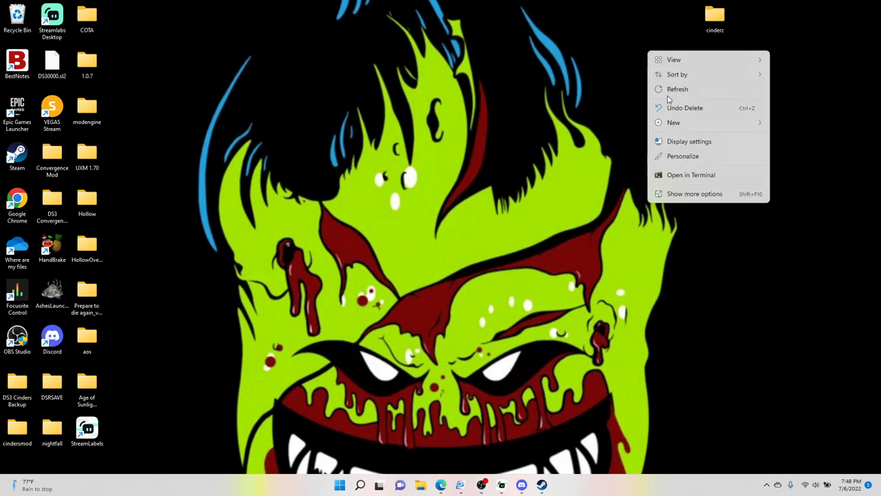
{"action": "left_click", "coordinate": [673, 122]}
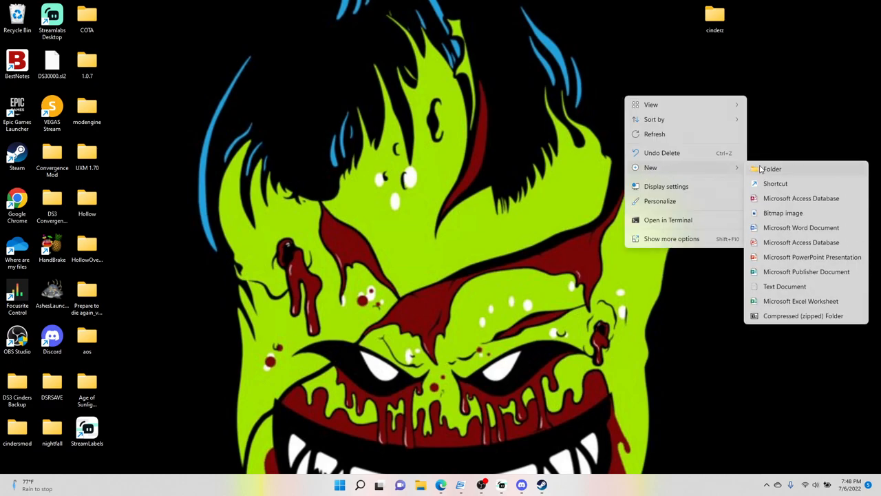
{"action": "left_click", "coordinate": [715, 17]}
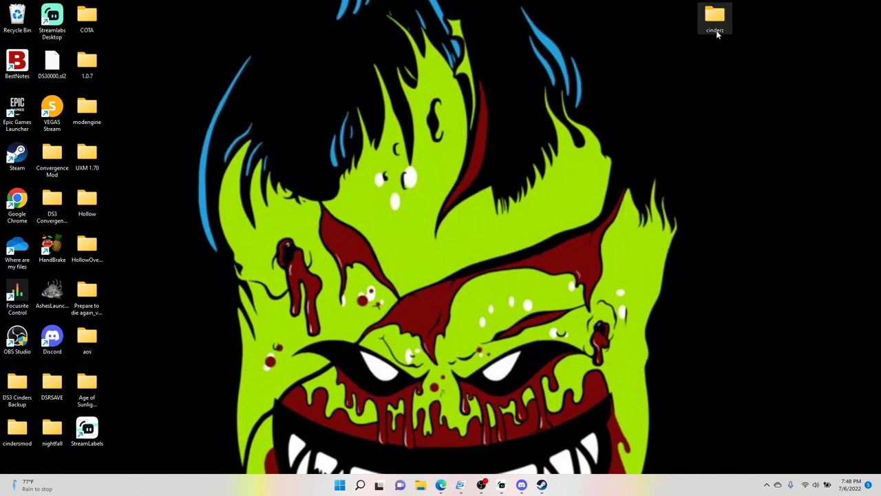
{"action": "double_click", "coordinate": [714, 17]}
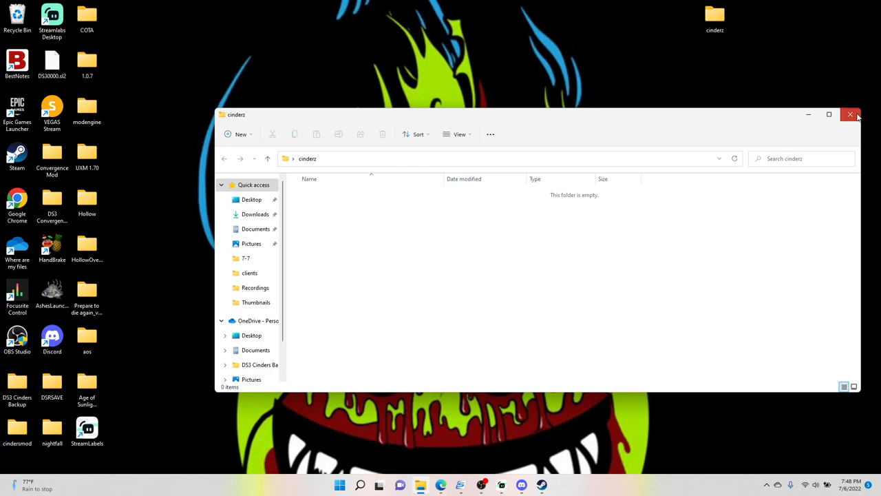
{"action": "left_click", "coordinate": [851, 114]}
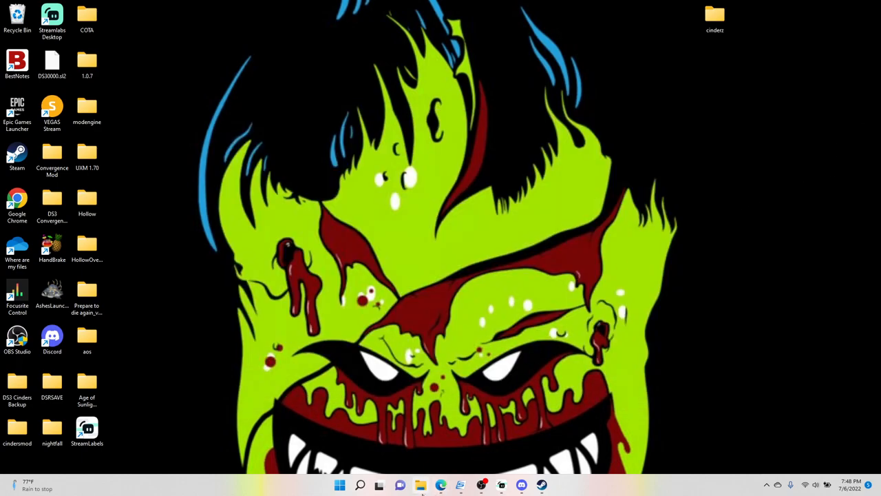
{"action": "left_click", "coordinate": [420, 485]}
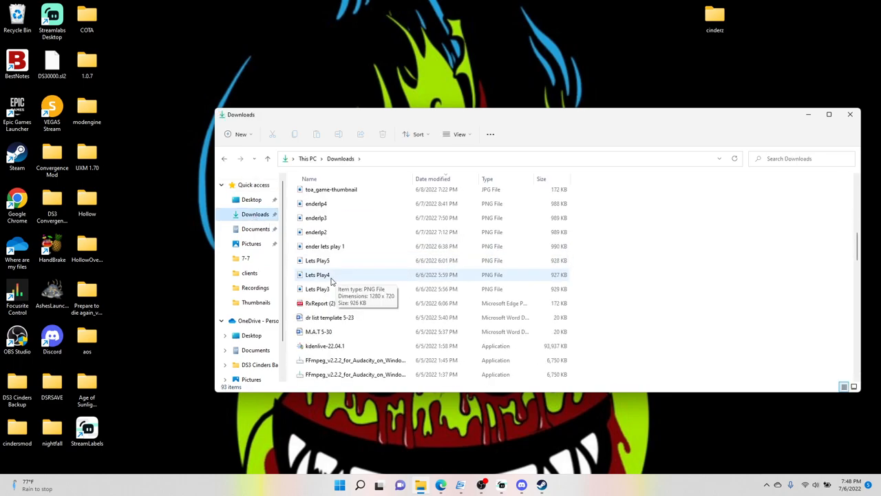
{"action": "scroll", "scroll_direction": "down", "scroll_amount": 3}
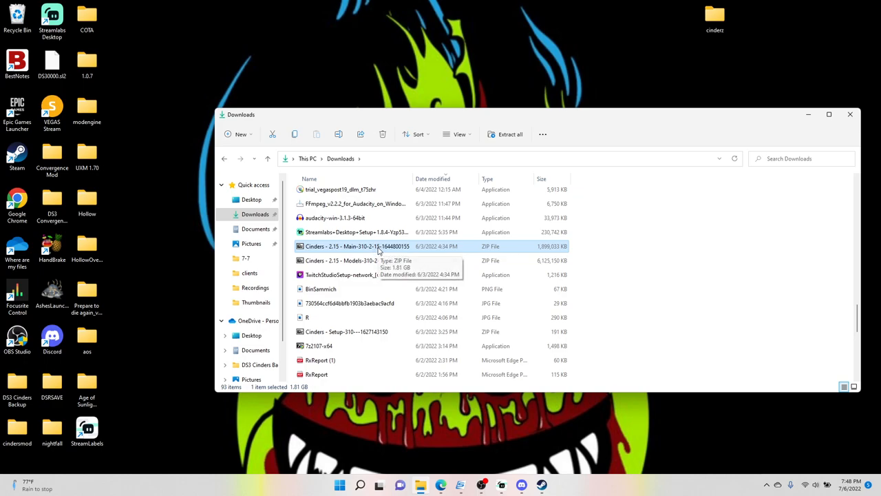
{"action": "mouse_move", "coordinate": [383, 250]}
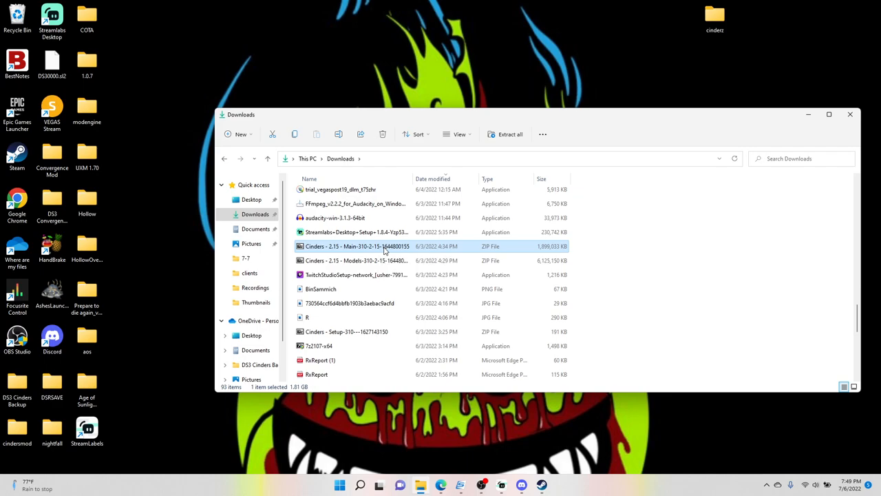
{"action": "double_click", "coordinate": [358, 245]}
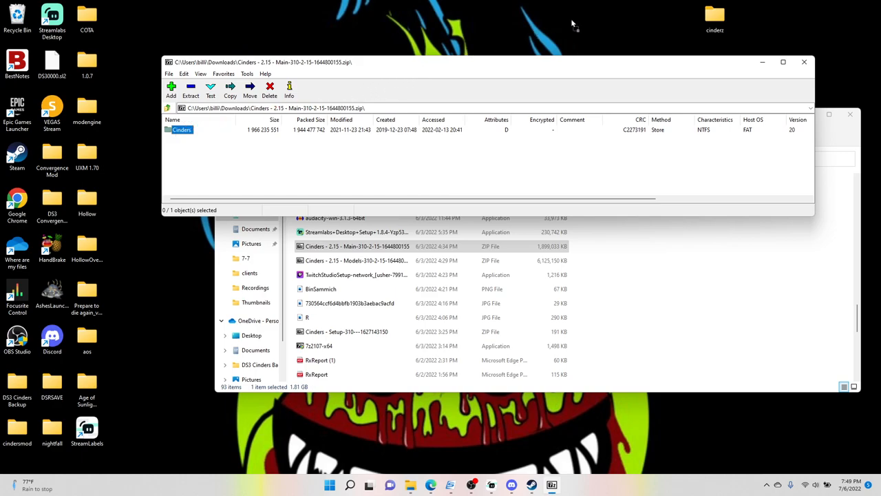
{"action": "left_click", "coordinate": [190, 90]}
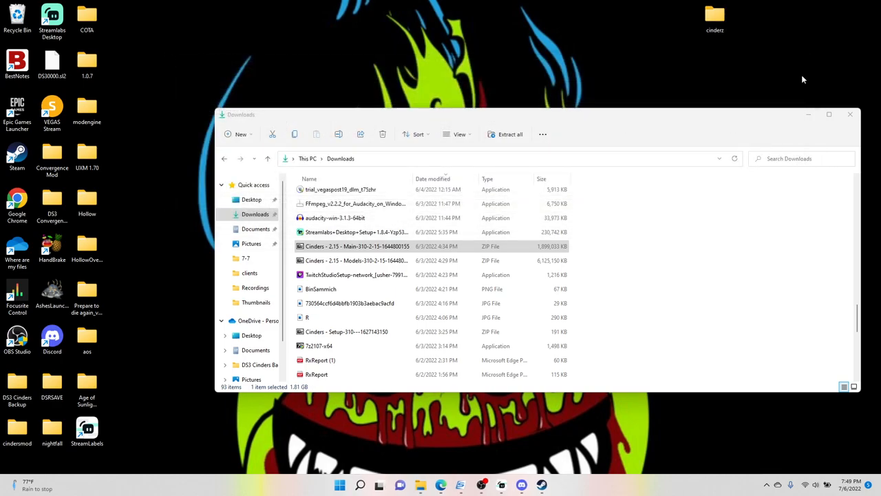
- Inspect the extracted Cinders folder's data subfolders and project.json inside the desktop cinders folder
{"action": "left_click", "coordinate": [849, 115]}
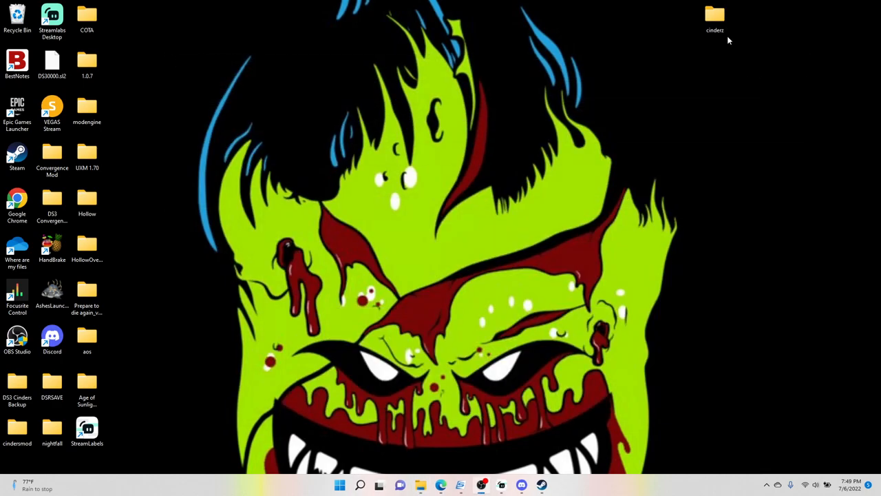
{"action": "left_click", "coordinate": [716, 17]}
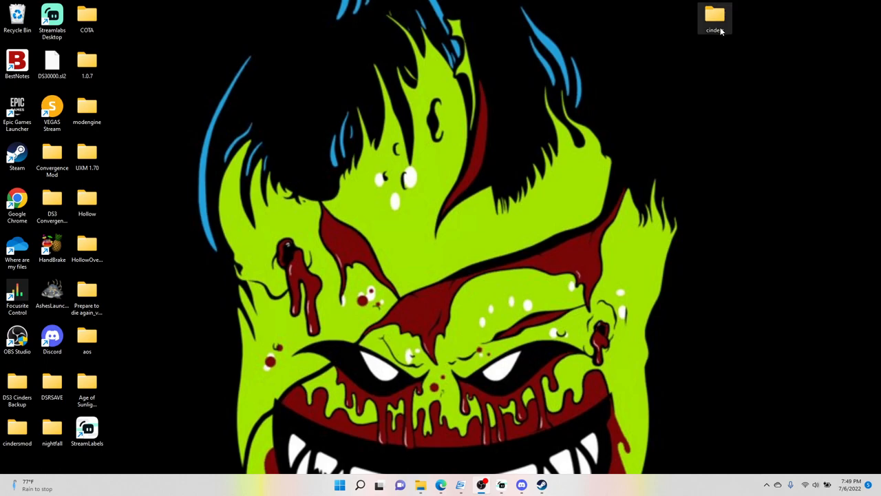
{"action": "double_click", "coordinate": [715, 16]}
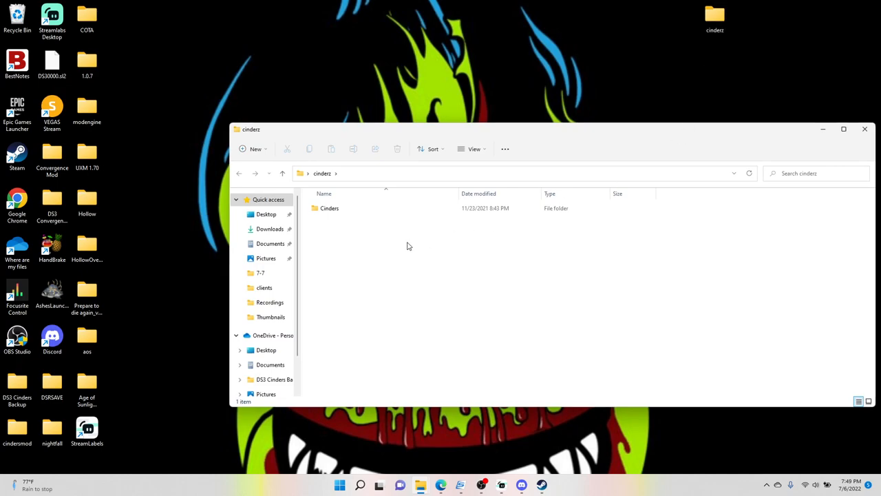
{"action": "double_click", "coordinate": [329, 208]}
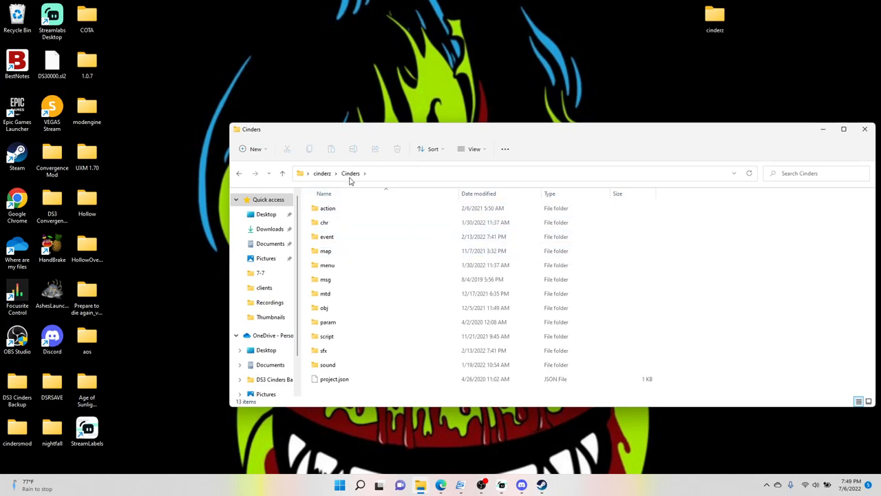
{"action": "left_click", "coordinate": [239, 174]}
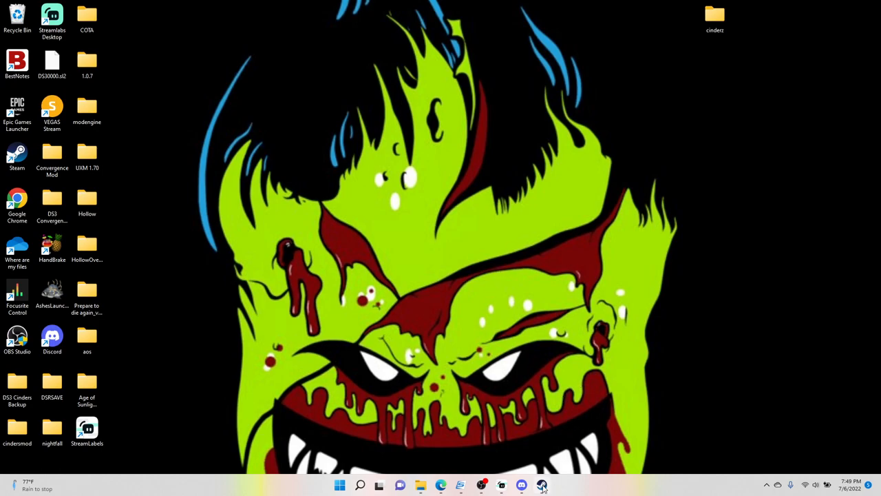
- Browse Dark Souls III's installed files from its Local Files properties in Steam
{"action": "left_click", "coordinate": [542, 484]}
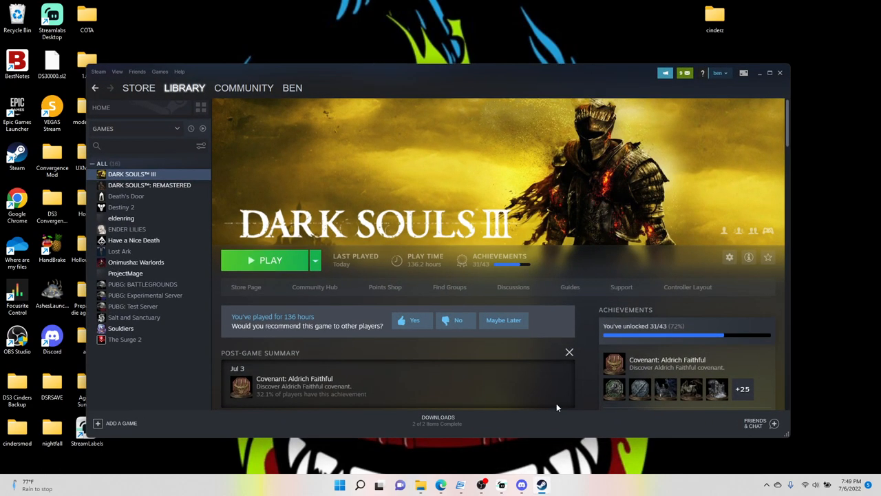
{"action": "mouse_move", "coordinate": [729, 257]}
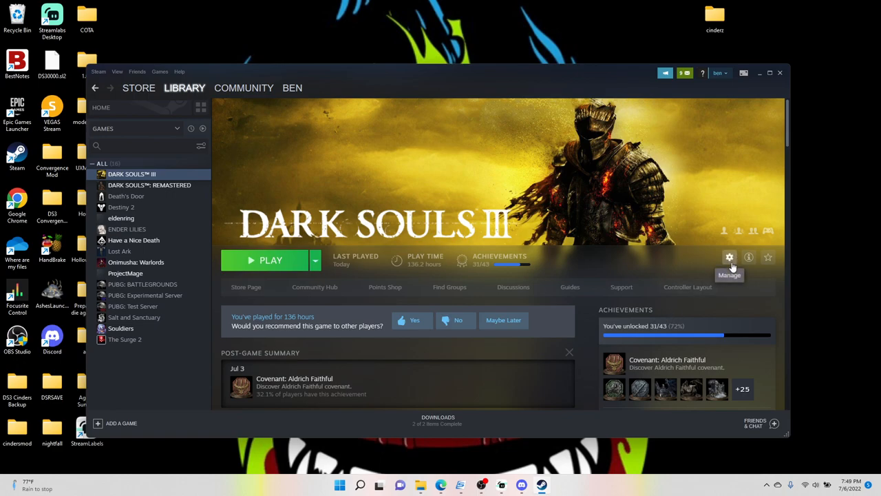
{"action": "mouse_move", "coordinate": [730, 257]}
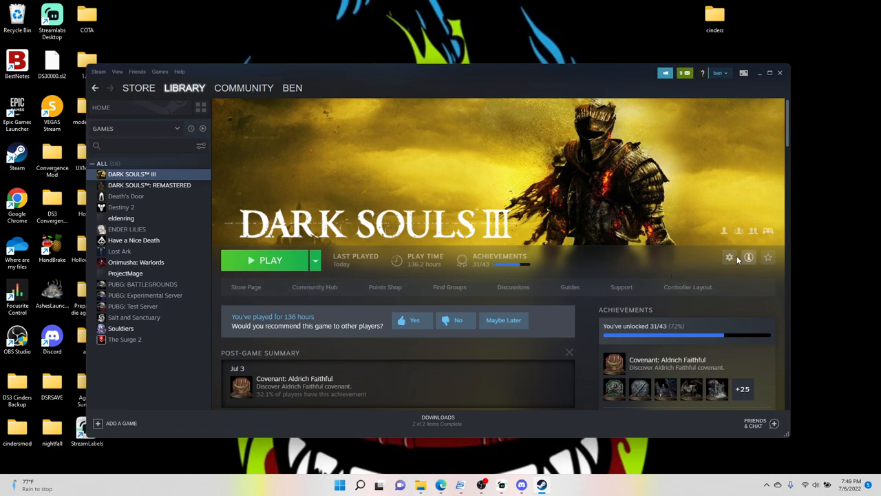
{"action": "left_click", "coordinate": [730, 258]}
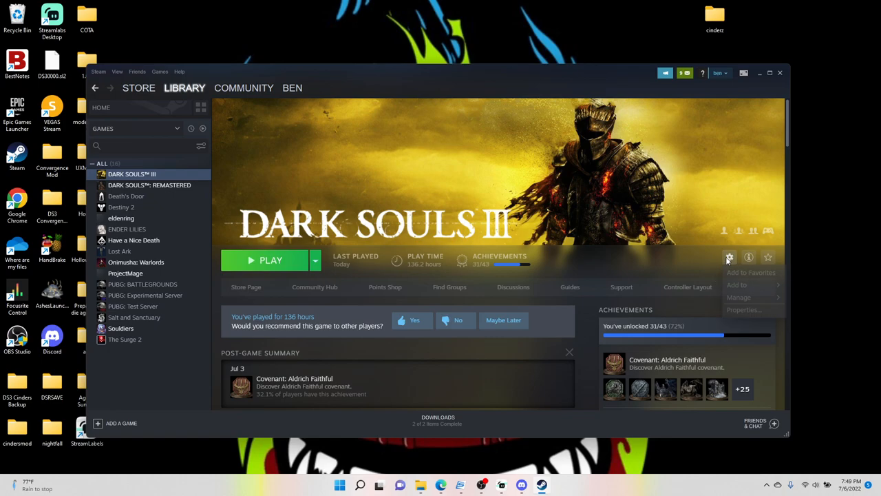
{"action": "left_click", "coordinate": [743, 308]}
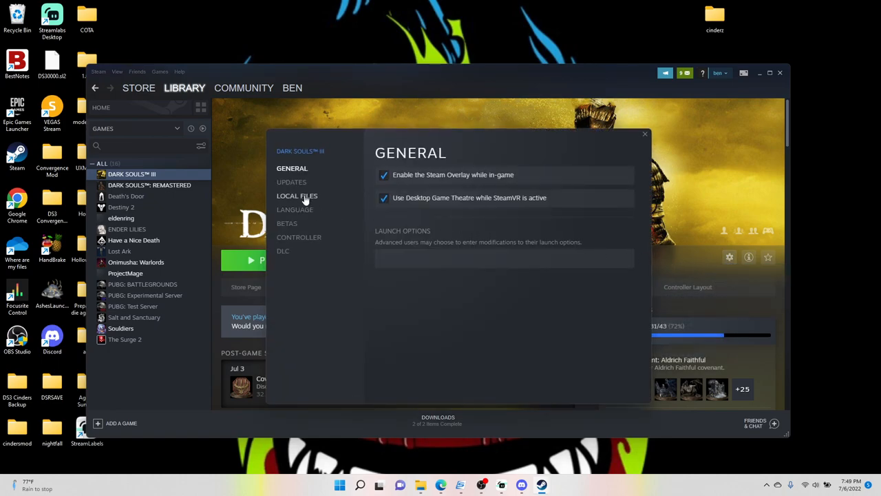
{"action": "left_click", "coordinate": [297, 196]}
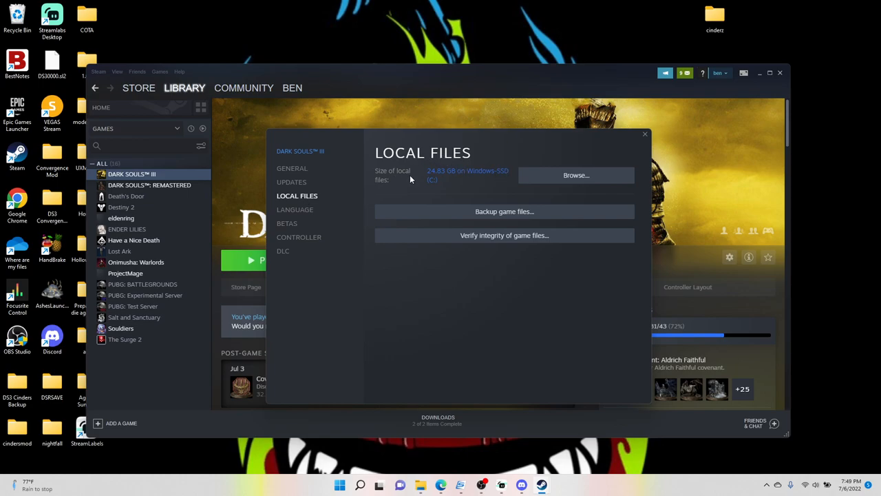
{"action": "left_click", "coordinate": [576, 175]}
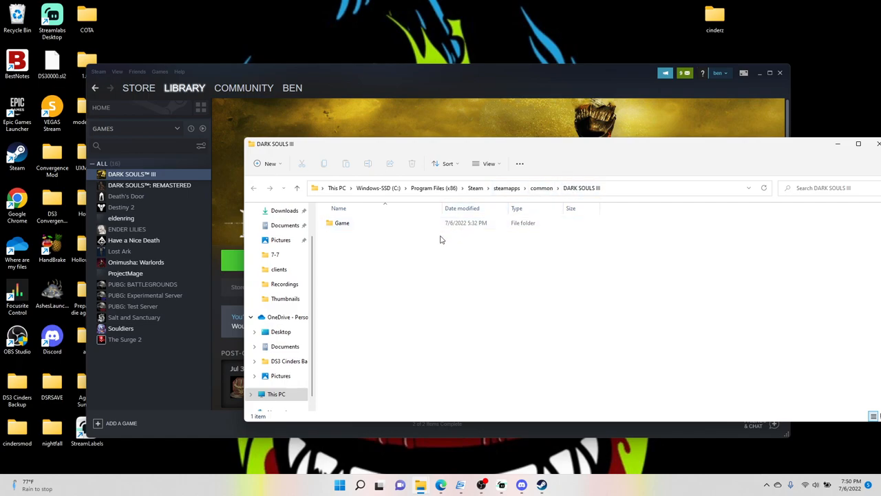
- Delete the old Cinders folder from the game's Game folder shown beside the desktop cinders folder
{"action": "double_click", "coordinate": [341, 223]}
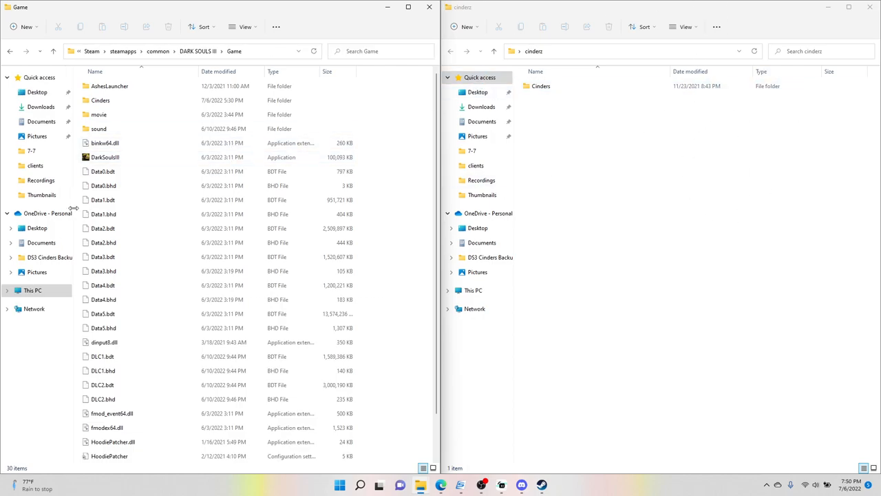
{"action": "left_click", "coordinate": [99, 99]}
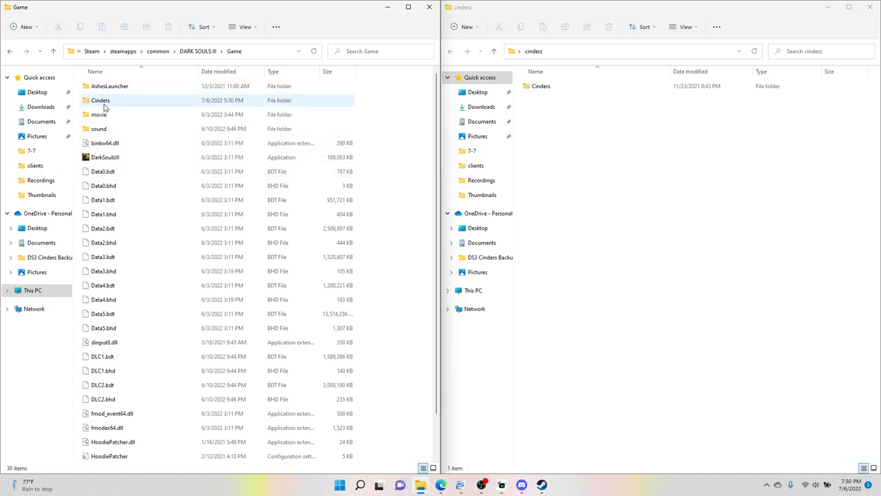
{"action": "right_click", "coordinate": [99, 99]}
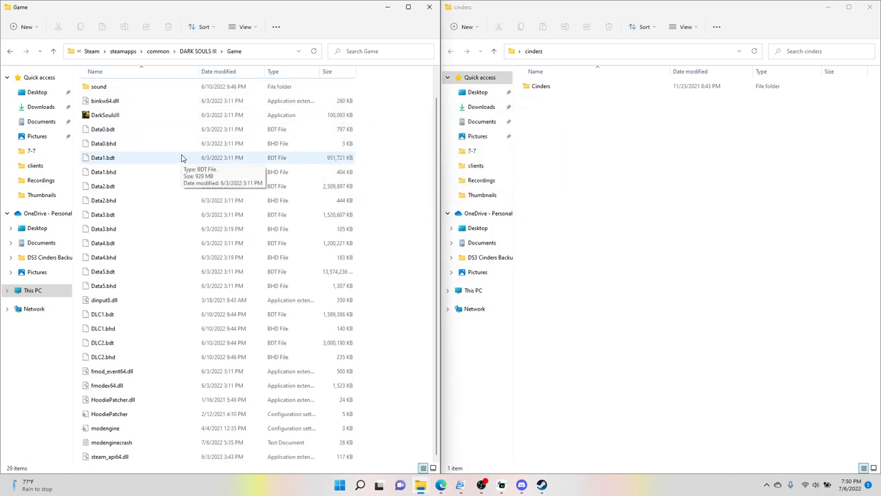
{"action": "left_click", "coordinate": [103, 300]}
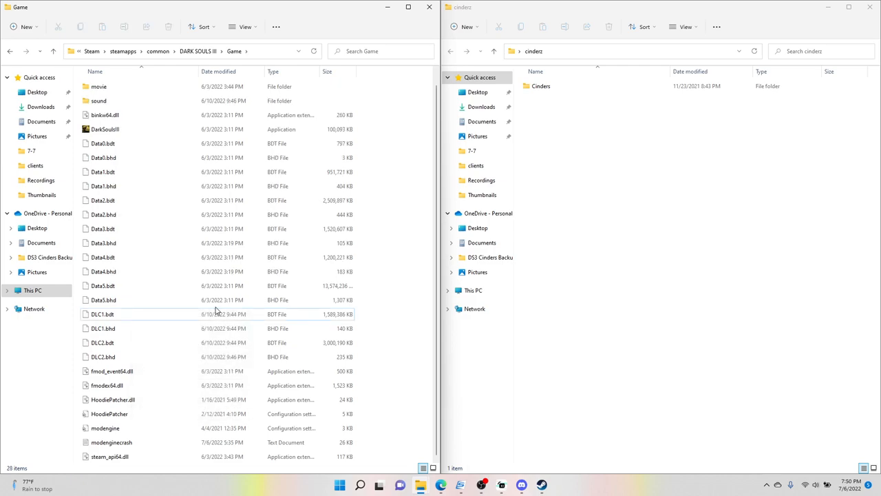
- Delete the leftover HoodiePatcher files and modengine.ini from the Game folder, leaving 25 items
{"action": "left_click", "coordinate": [113, 399]}
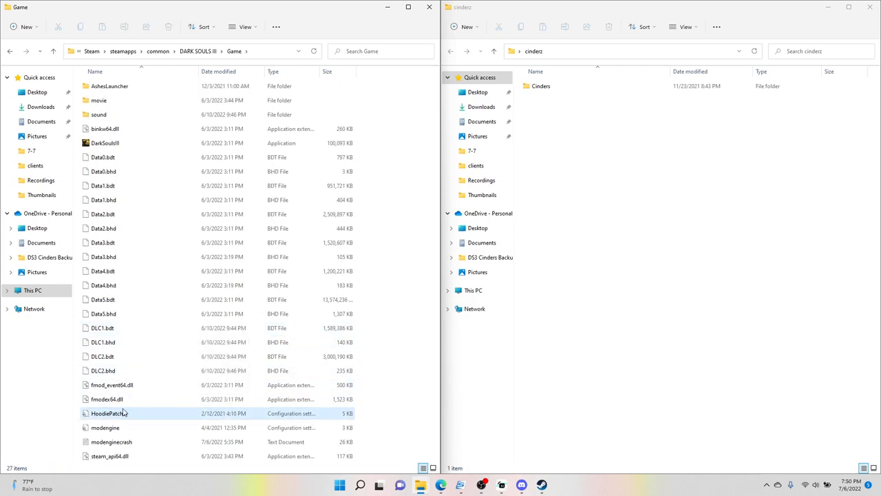
{"action": "right_click", "coordinate": [108, 413]}
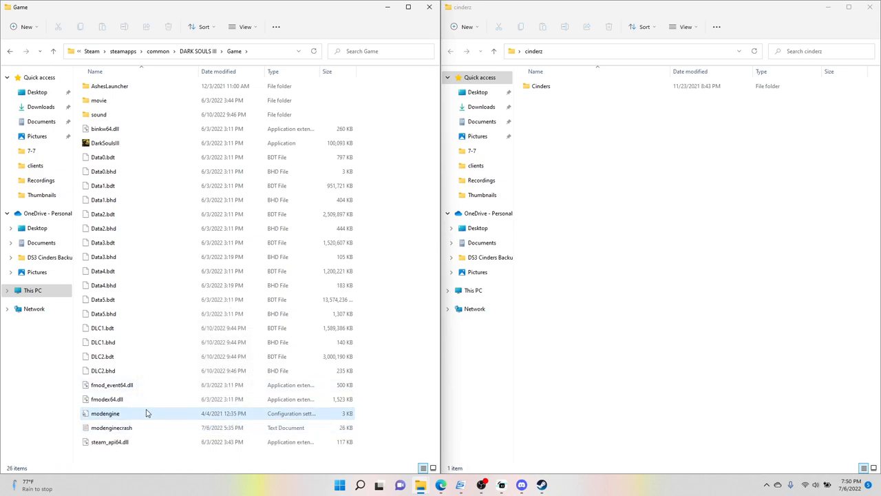
{"action": "right_click", "coordinate": [105, 413]}
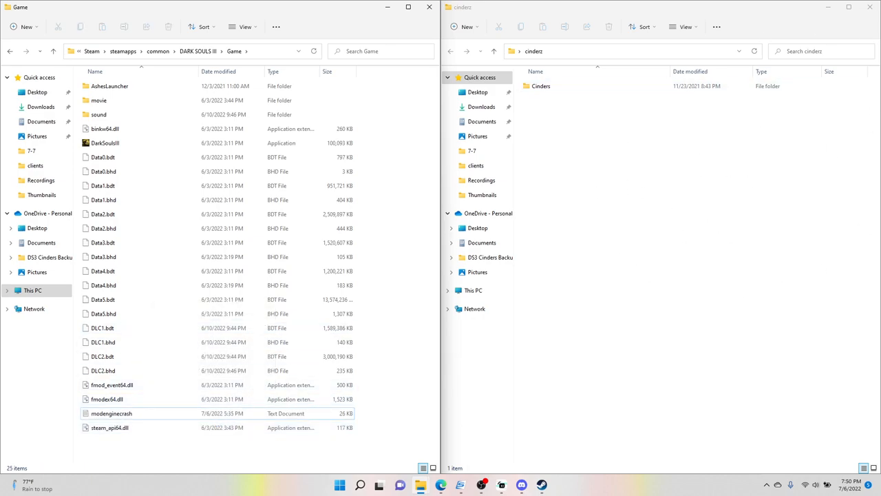
{"action": "left_click", "coordinate": [541, 85]}
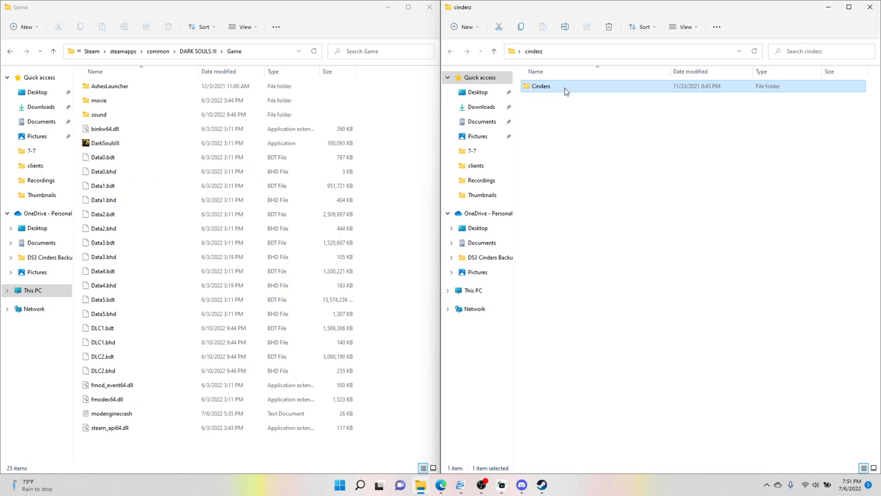
- Drag the Cinders folder from the cinders window into the Dark Souls III Game folder
{"action": "left_click_drag", "start_coordinate": [541, 86], "coordinate": [406, 171]}
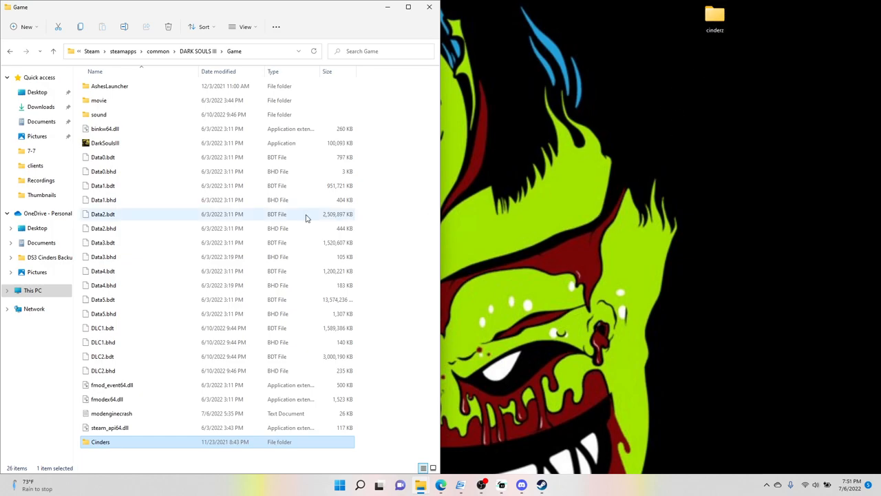
{"action": "mouse_move", "coordinate": [420, 485]}
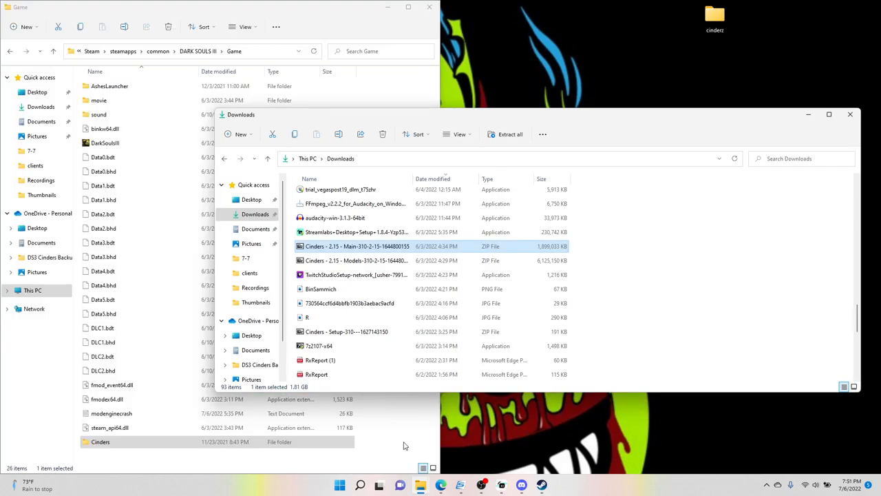
{"action": "mouse_move", "coordinate": [369, 260]}
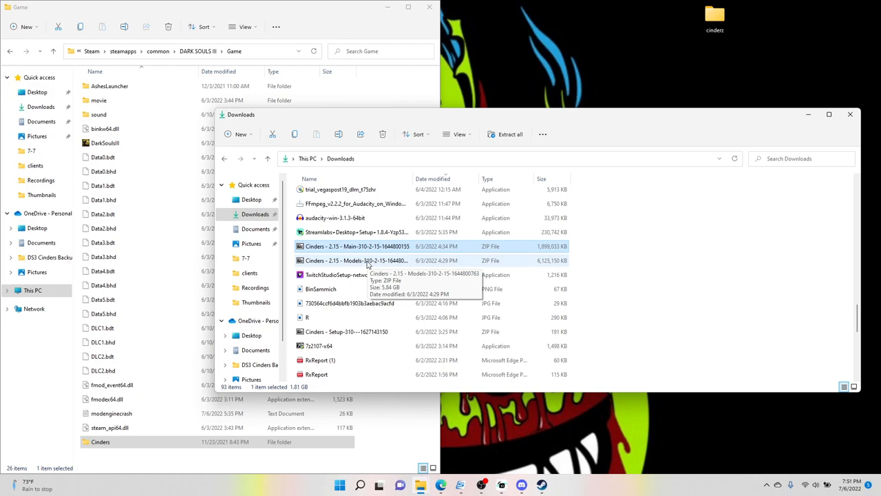
- View the Cinders 2.15 Models archive contents in 7-Zip, then close the archive window
{"action": "double_click", "coordinate": [356, 260]}
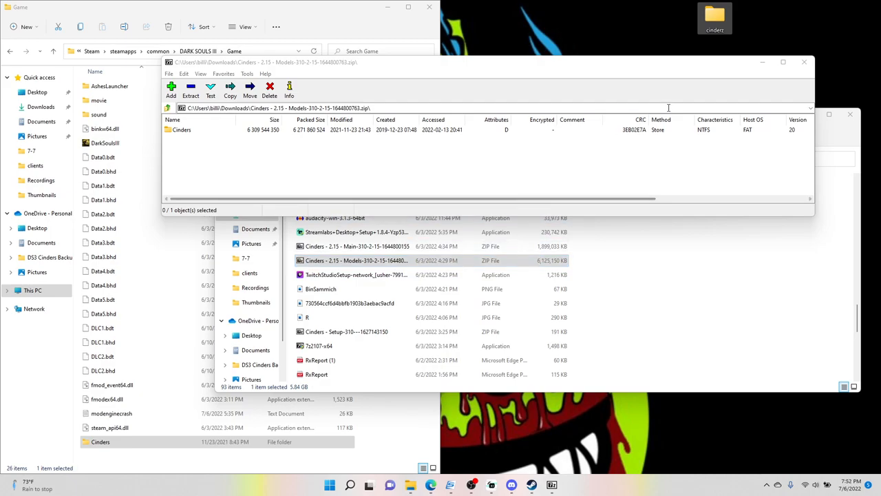
{"action": "left_click", "coordinate": [804, 61]}
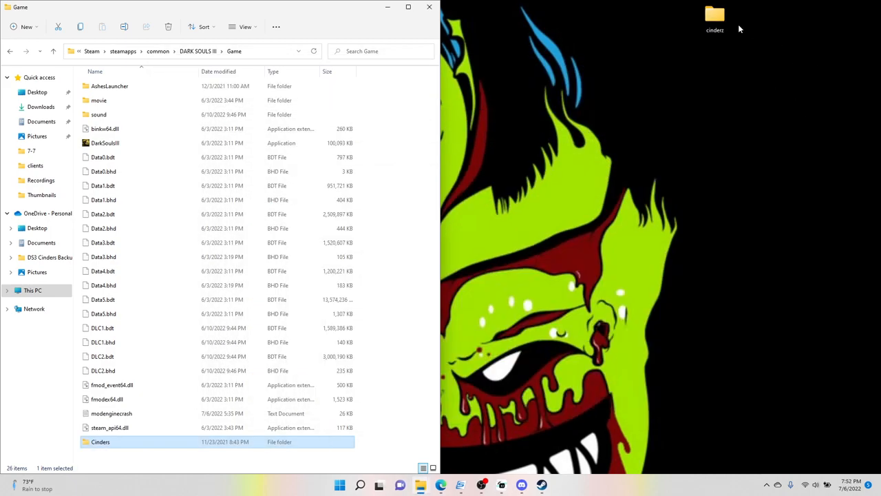
- Move the Cinders folder from the desktop cinders folder into the Game folder
{"action": "double_click", "coordinate": [715, 16]}
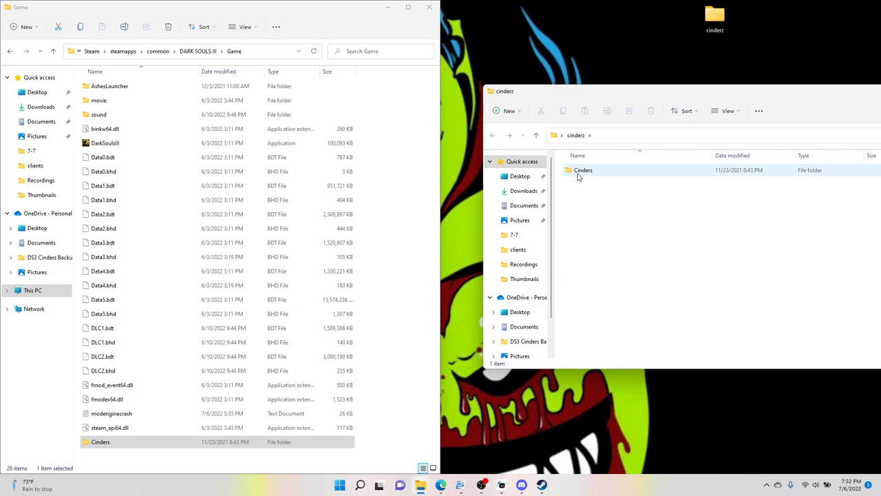
{"action": "left_click", "coordinate": [582, 171]}
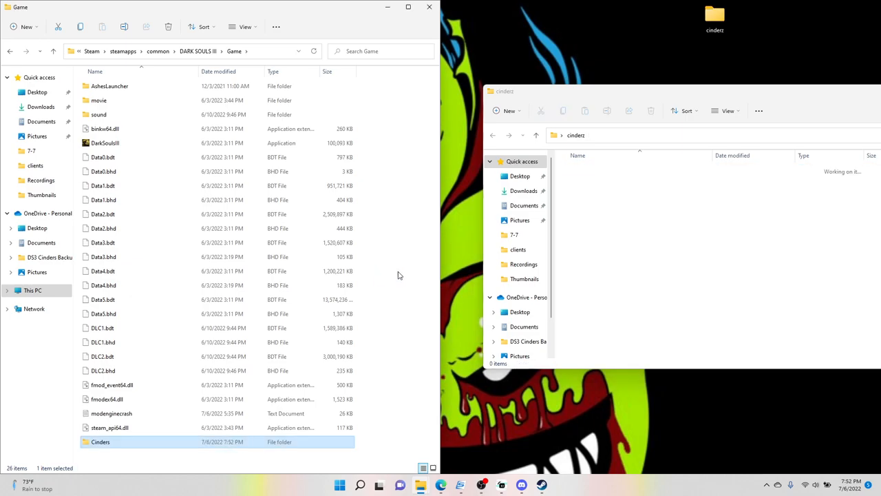
{"action": "mouse_move", "coordinate": [125, 441]}
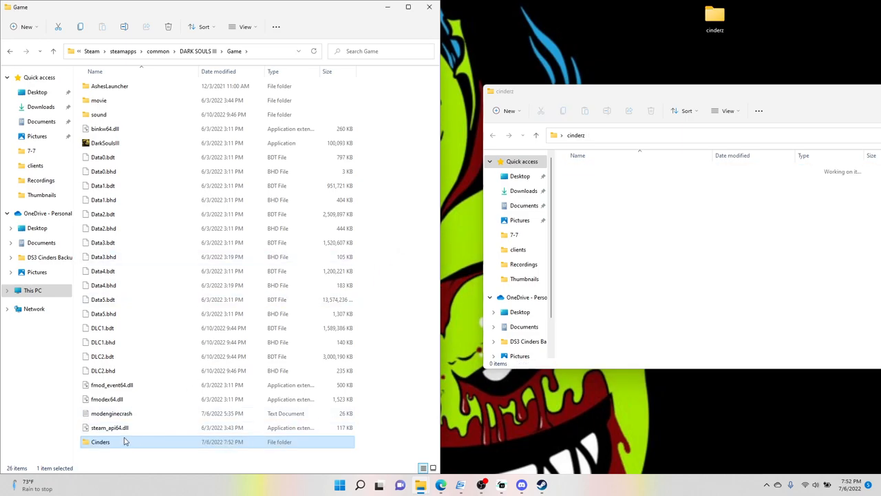
{"action": "mouse_move", "coordinate": [318, 178]}
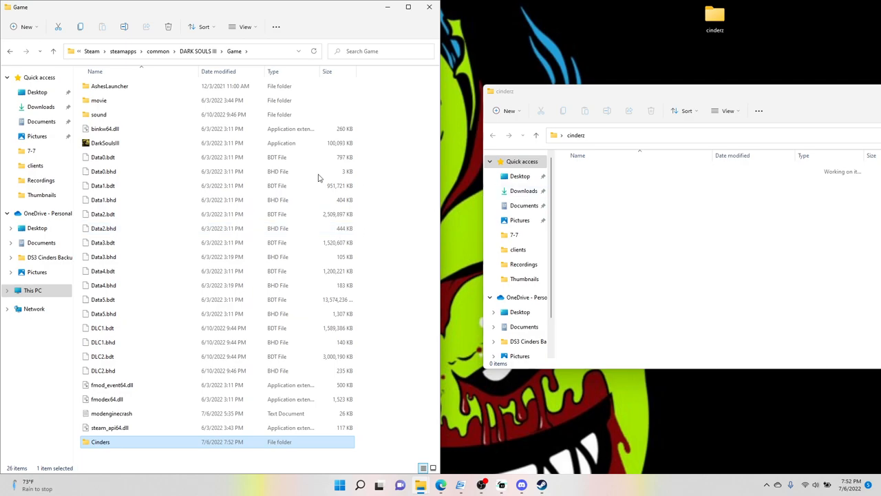
{"action": "mouse_move", "coordinate": [438, 255]}
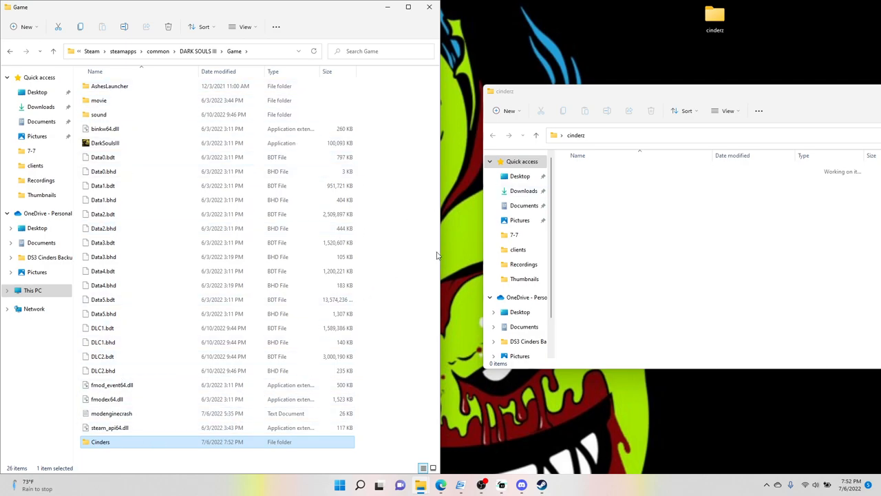
{"action": "mouse_move", "coordinate": [358, 195]}
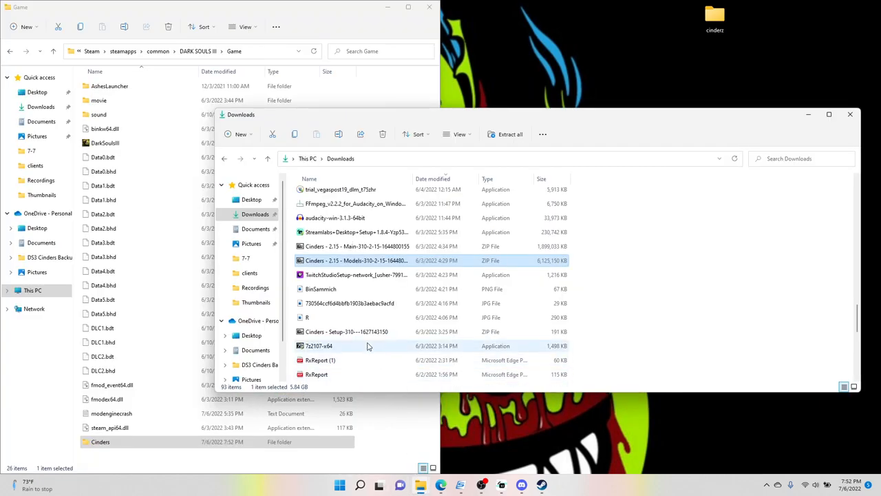
{"action": "mouse_move", "coordinate": [351, 330]}
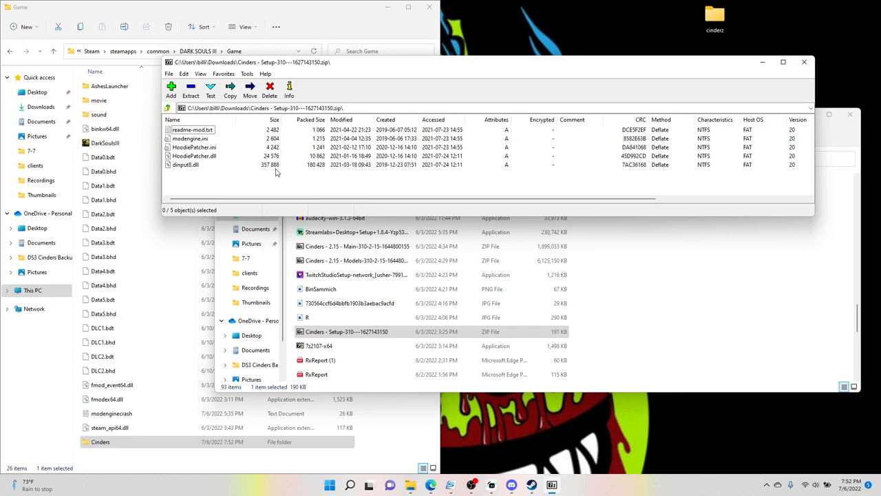
{"action": "mouse_move", "coordinate": [196, 185]}
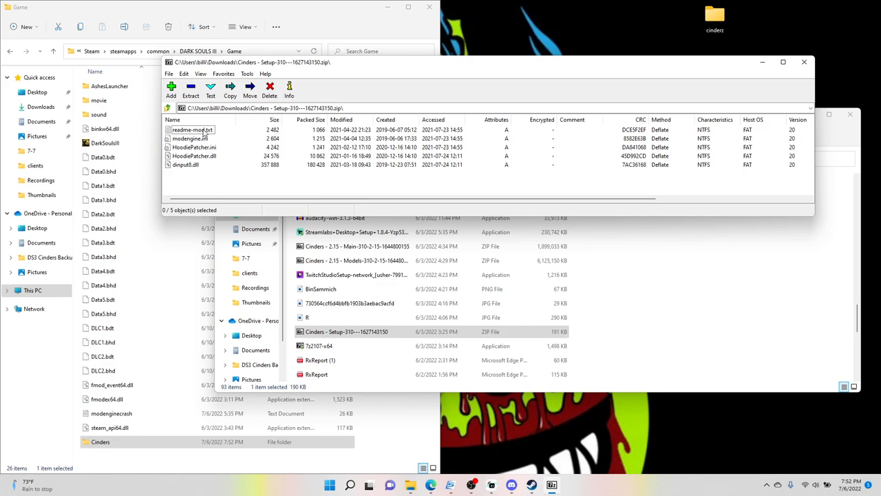
- Bring up readme-mod.txt from the Cinders Setup 3.10 archive in Notepad
{"action": "left_click", "coordinate": [191, 130]}
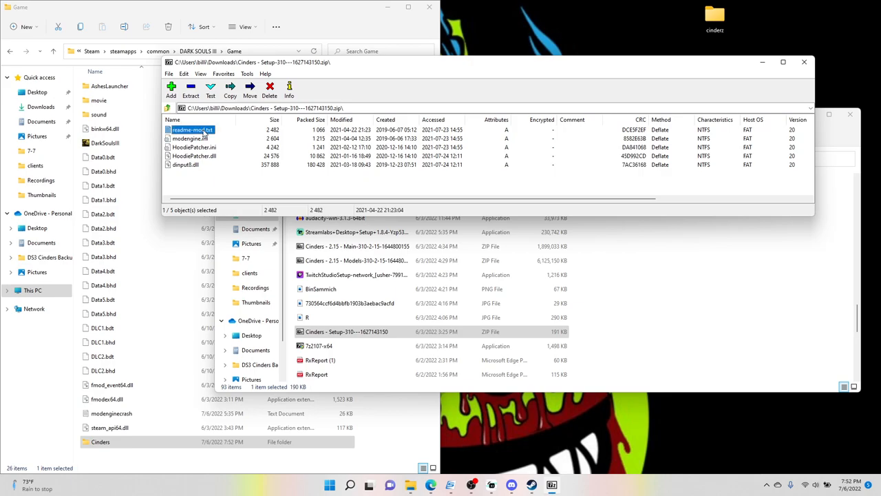
{"action": "double_click", "coordinate": [192, 130]}
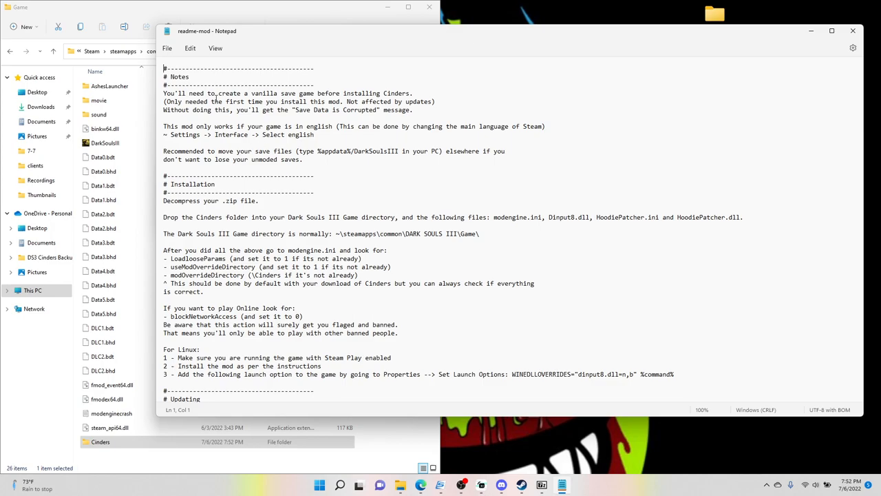
{"action": "mouse_move", "coordinate": [474, 141]}
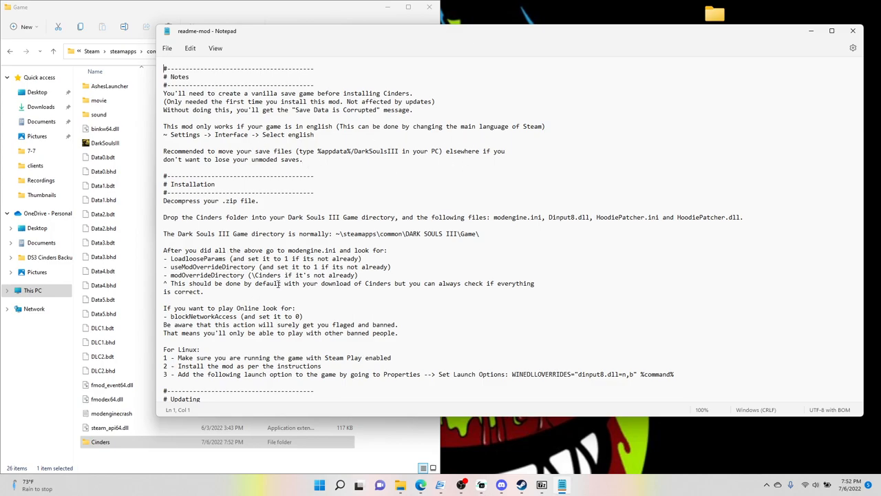
{"action": "mouse_move", "coordinate": [160, 311]}
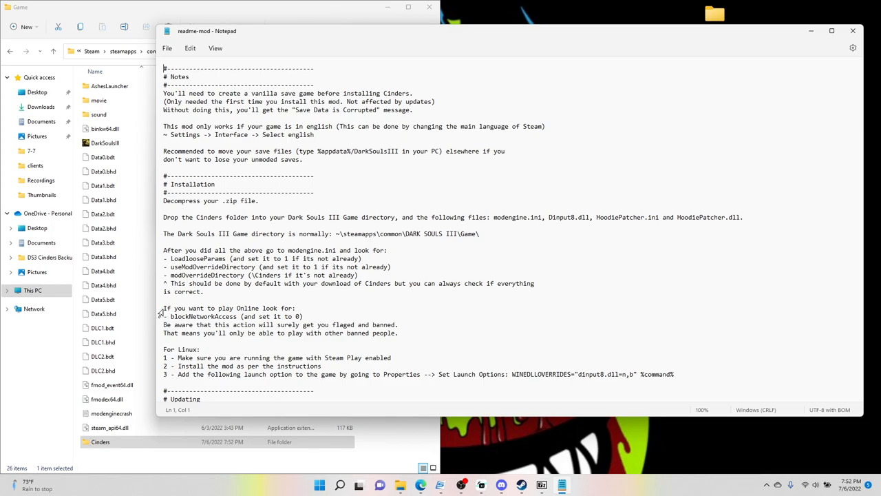
- Highlight the 'If you want to play Online' paragraph, then close the readme
{"action": "left_click_drag", "start_coordinate": [162, 308], "coordinate": [319, 332]}
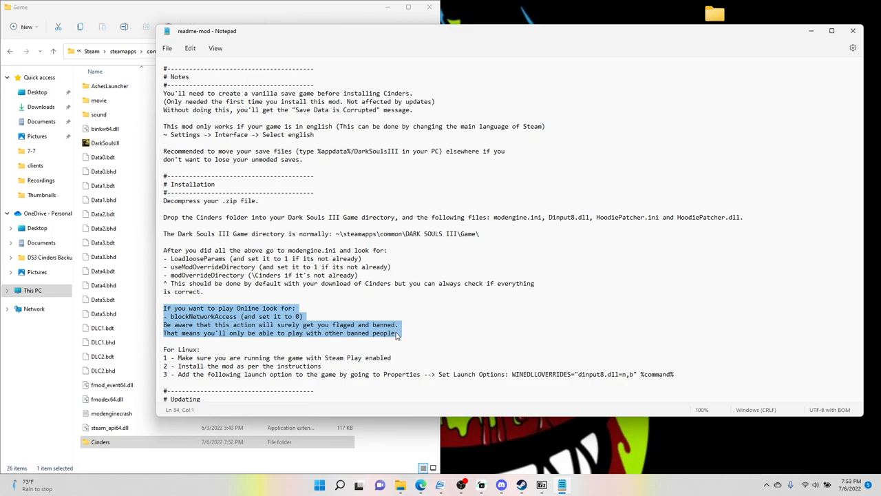
{"action": "mouse_move", "coordinate": [402, 336]}
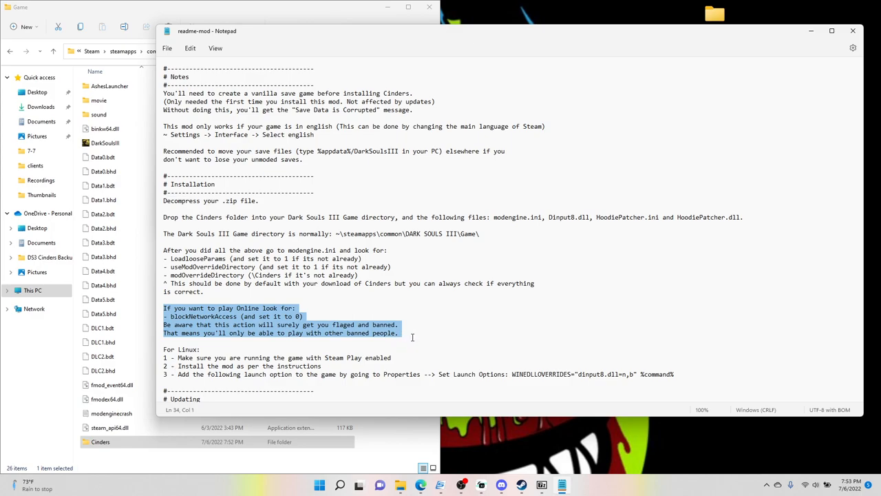
{"action": "left_click", "coordinate": [399, 325]}
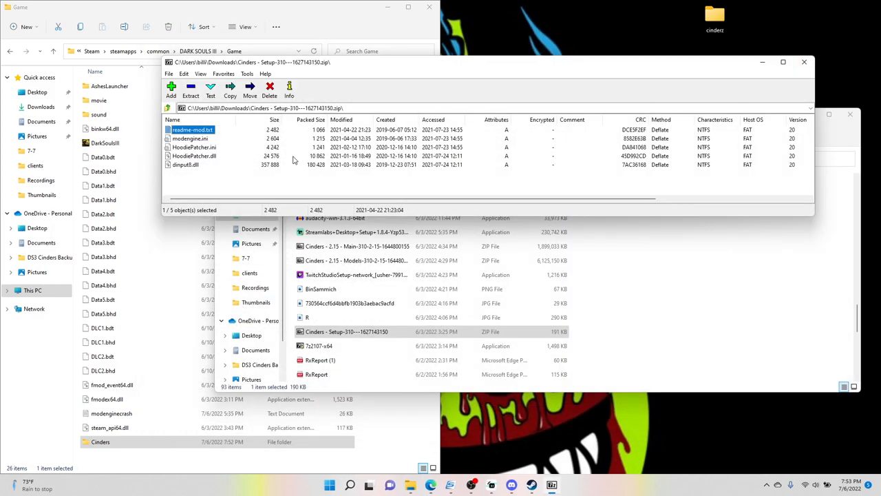
- Select the four loader files (modengine.ini, HoodiePatcher.ini, HoodiePatcher.dll, dinput8.dll) for copying into the Game folder
{"action": "left_click", "coordinate": [192, 155]}
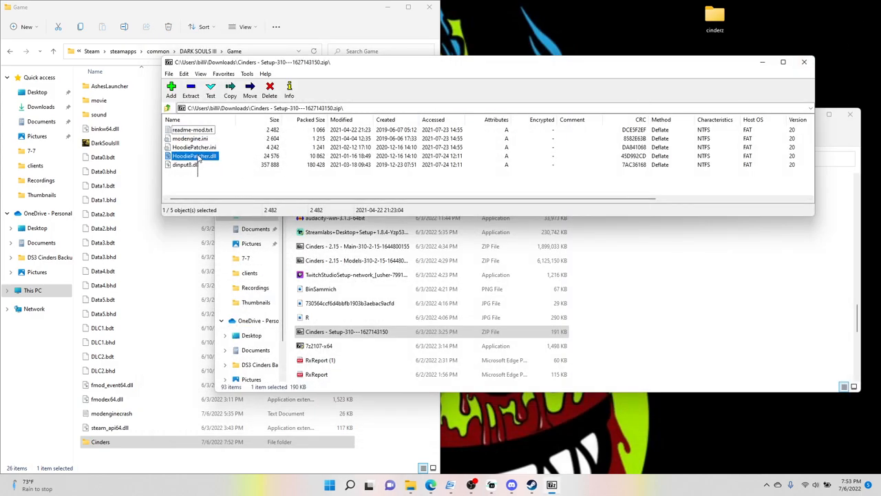
{"action": "left_click", "coordinate": [185, 165]}
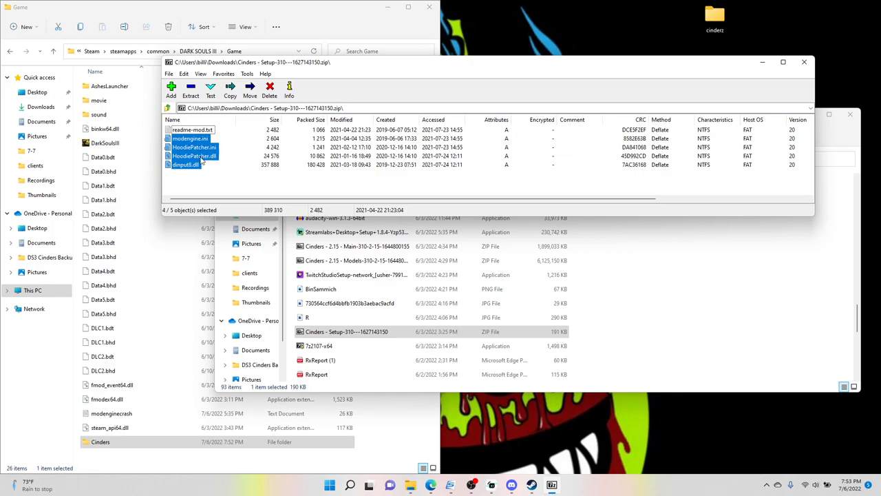
{"action": "mouse_move", "coordinate": [215, 168]}
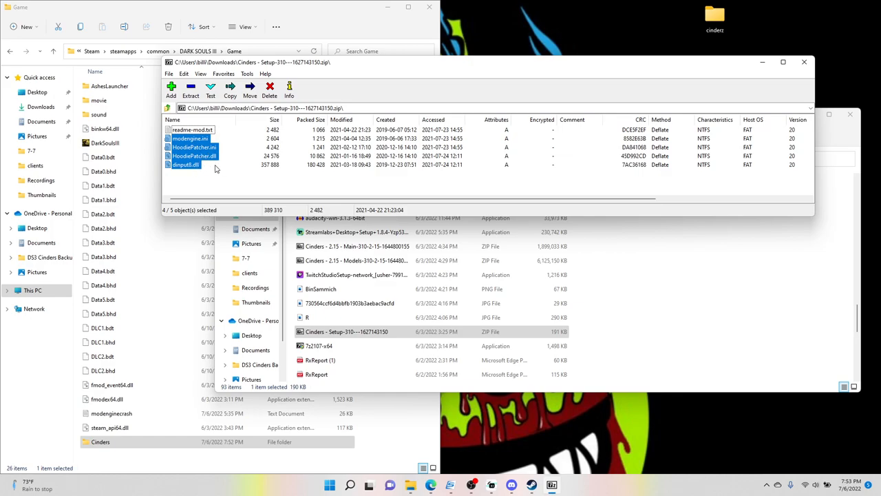
{"action": "mouse_move", "coordinate": [193, 155]}
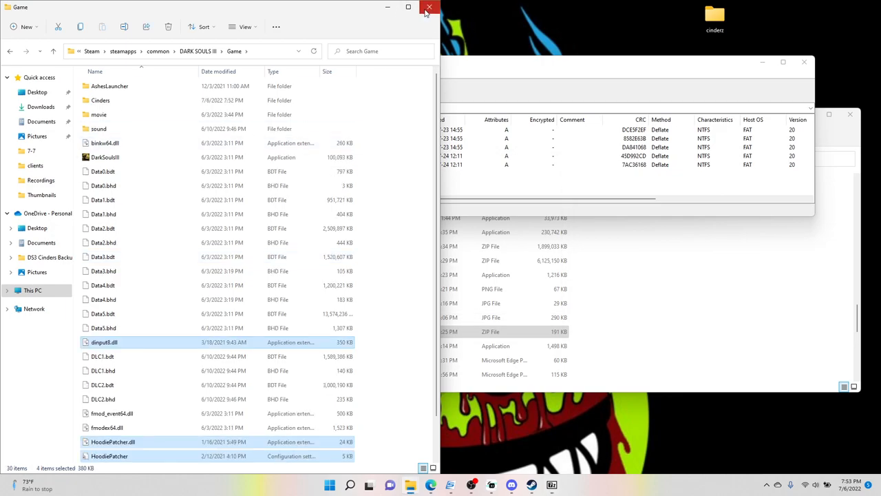
- Close the Game and Downloads folder windows, returning to Steam
{"action": "left_click", "coordinate": [430, 7]}
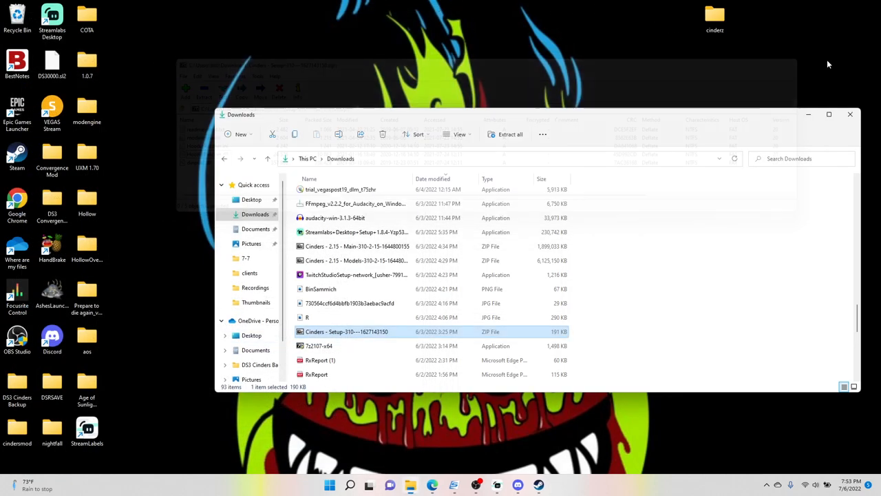
{"action": "left_click", "coordinate": [851, 113]}
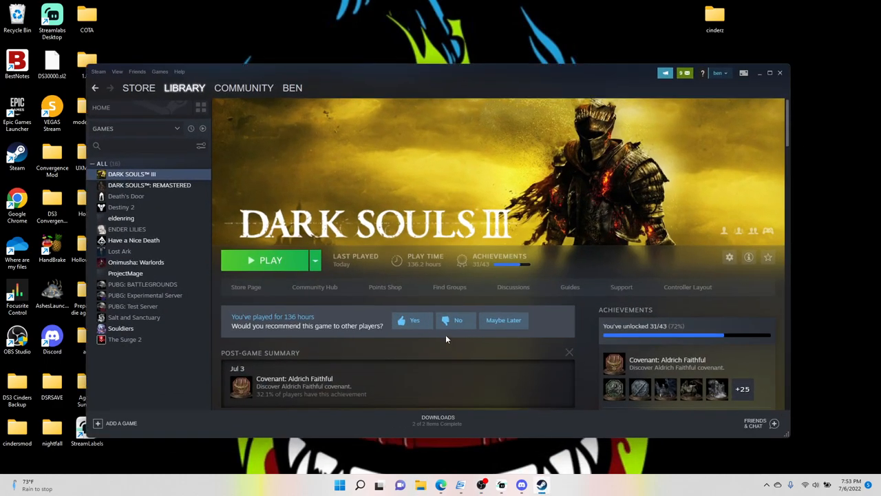
- Launch DARK SOULS III from the Steam library to the Cinders 2.15 title screen
{"action": "left_click", "coordinate": [270, 259]}
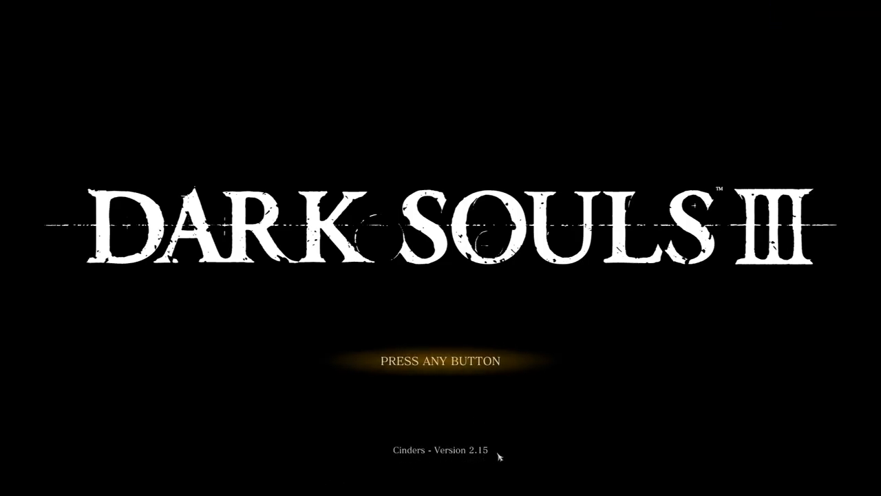
{"action": "mouse_move", "coordinate": [520, 452]}
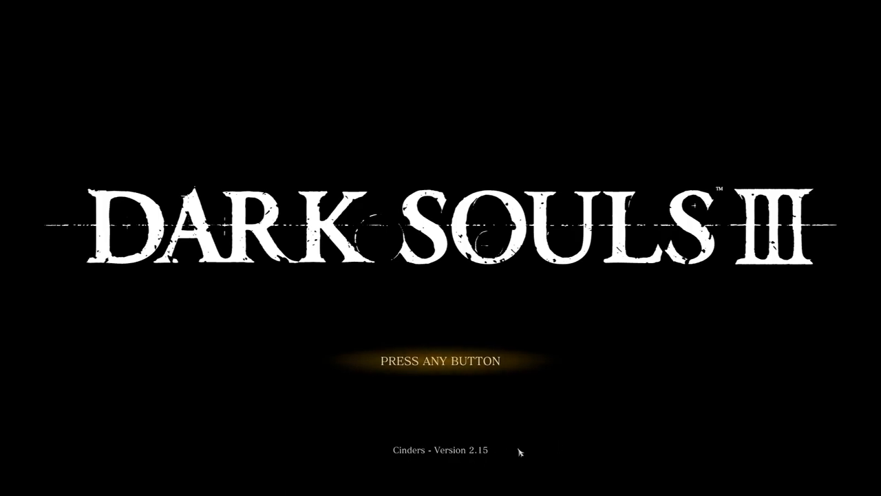
{"action": "mouse_move", "coordinate": [514, 462]}
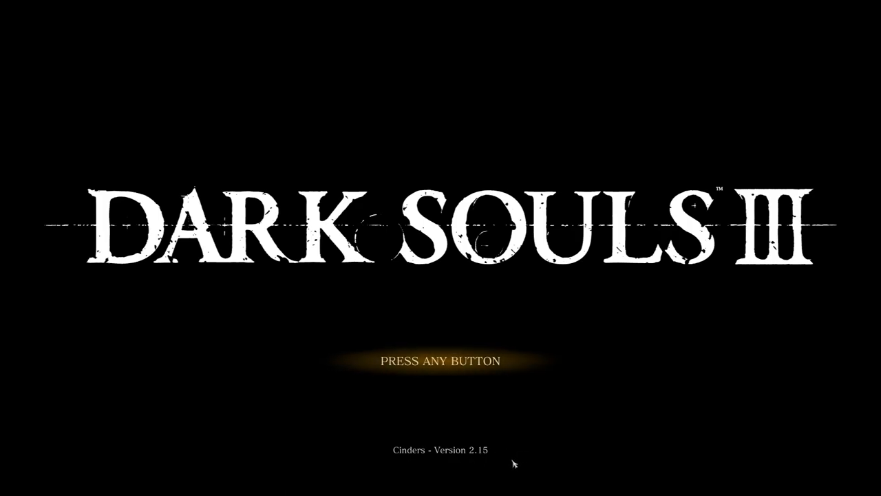
{"action": "mouse_move", "coordinate": [705, 413]}
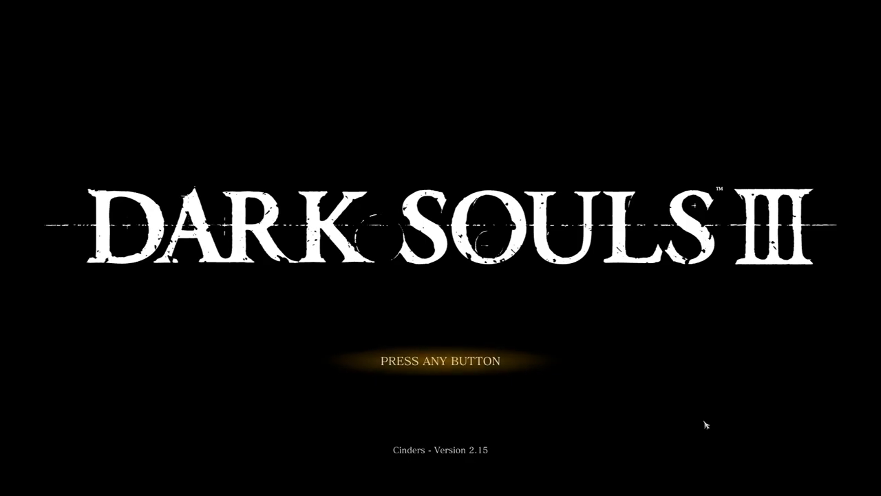
{"action": "mouse_move", "coordinate": [713, 426]}
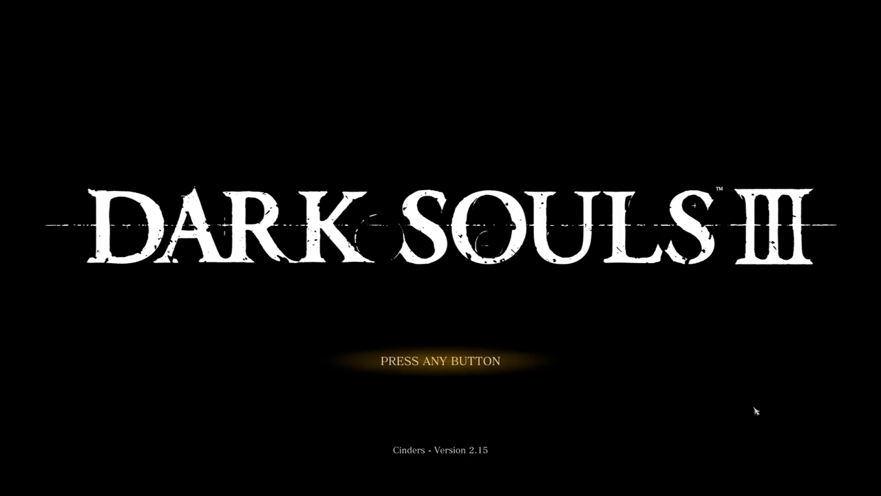
{"action": "mouse_move", "coordinate": [830, 426]}
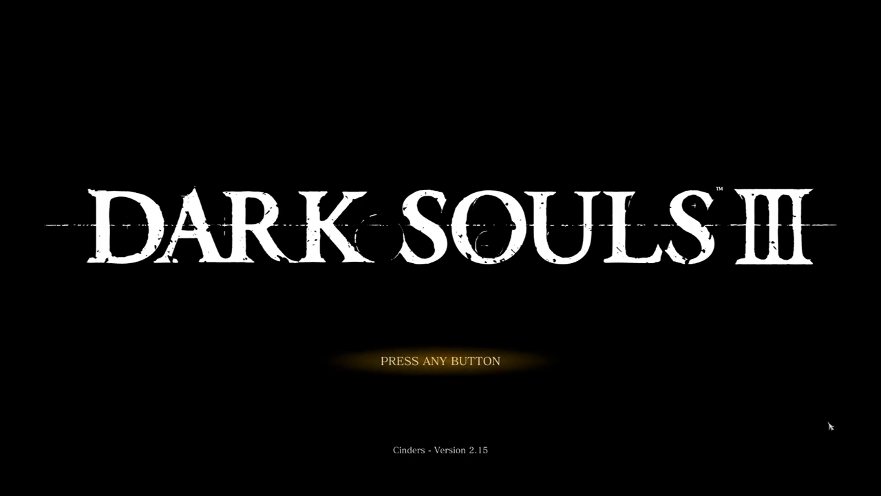